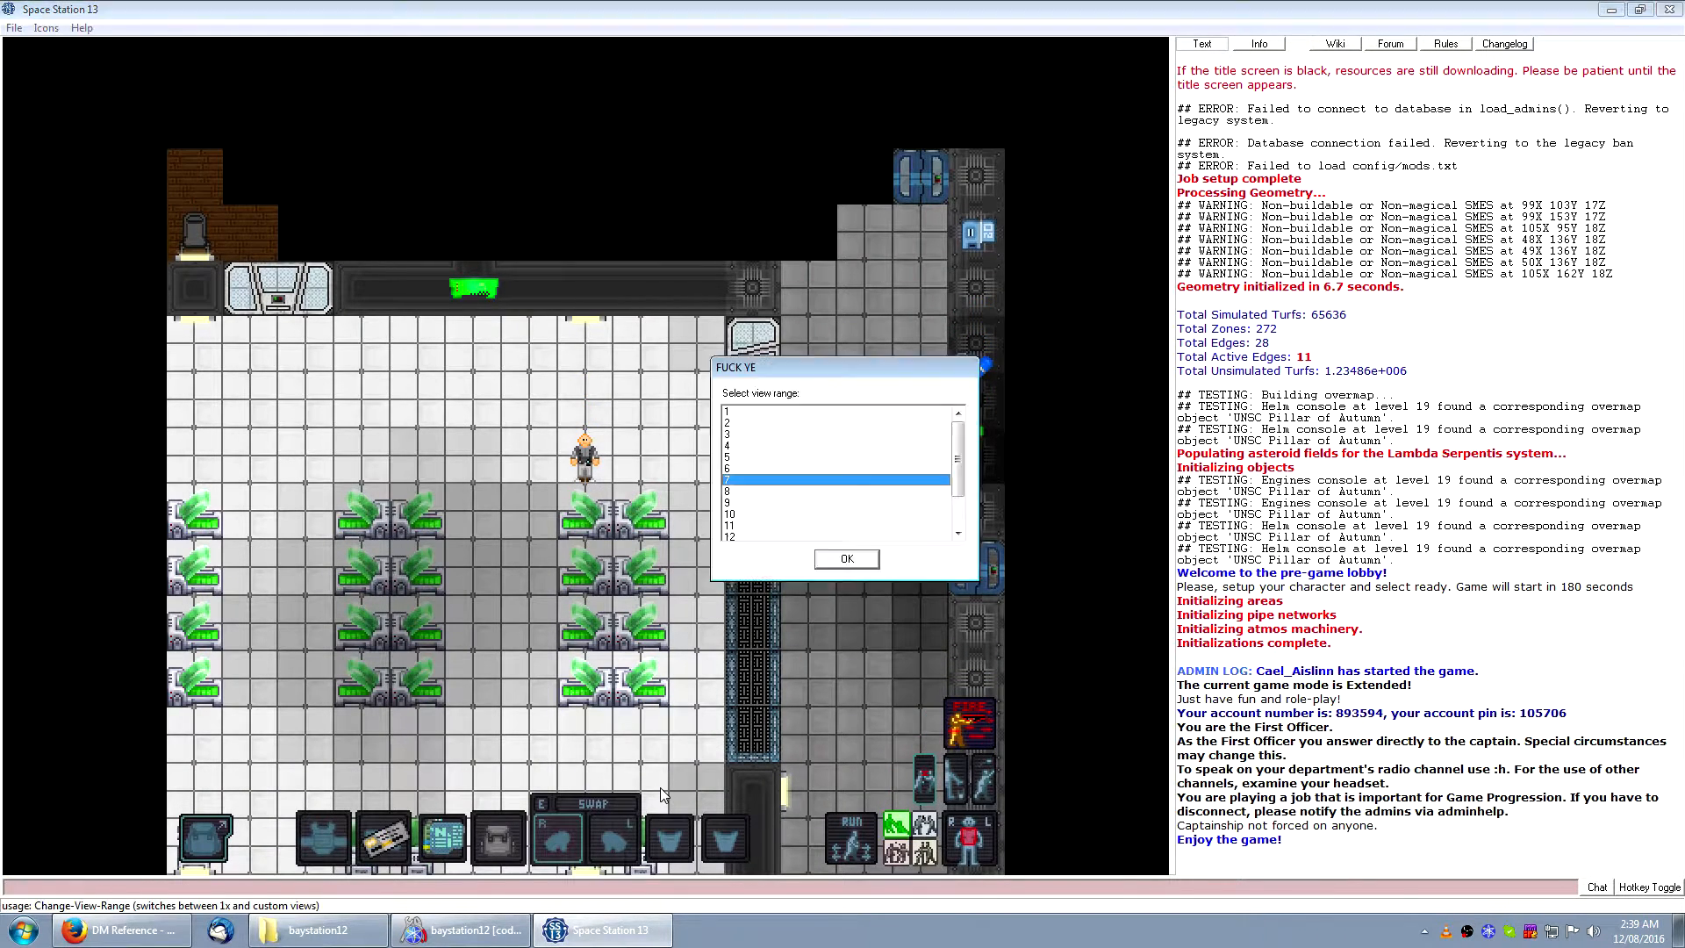
Step: Confirm the wider view range and pick the overmap controller for debugging
{"action": "left_click", "coordinate": [846, 558]}
{"action": "type", "text": "debug"}
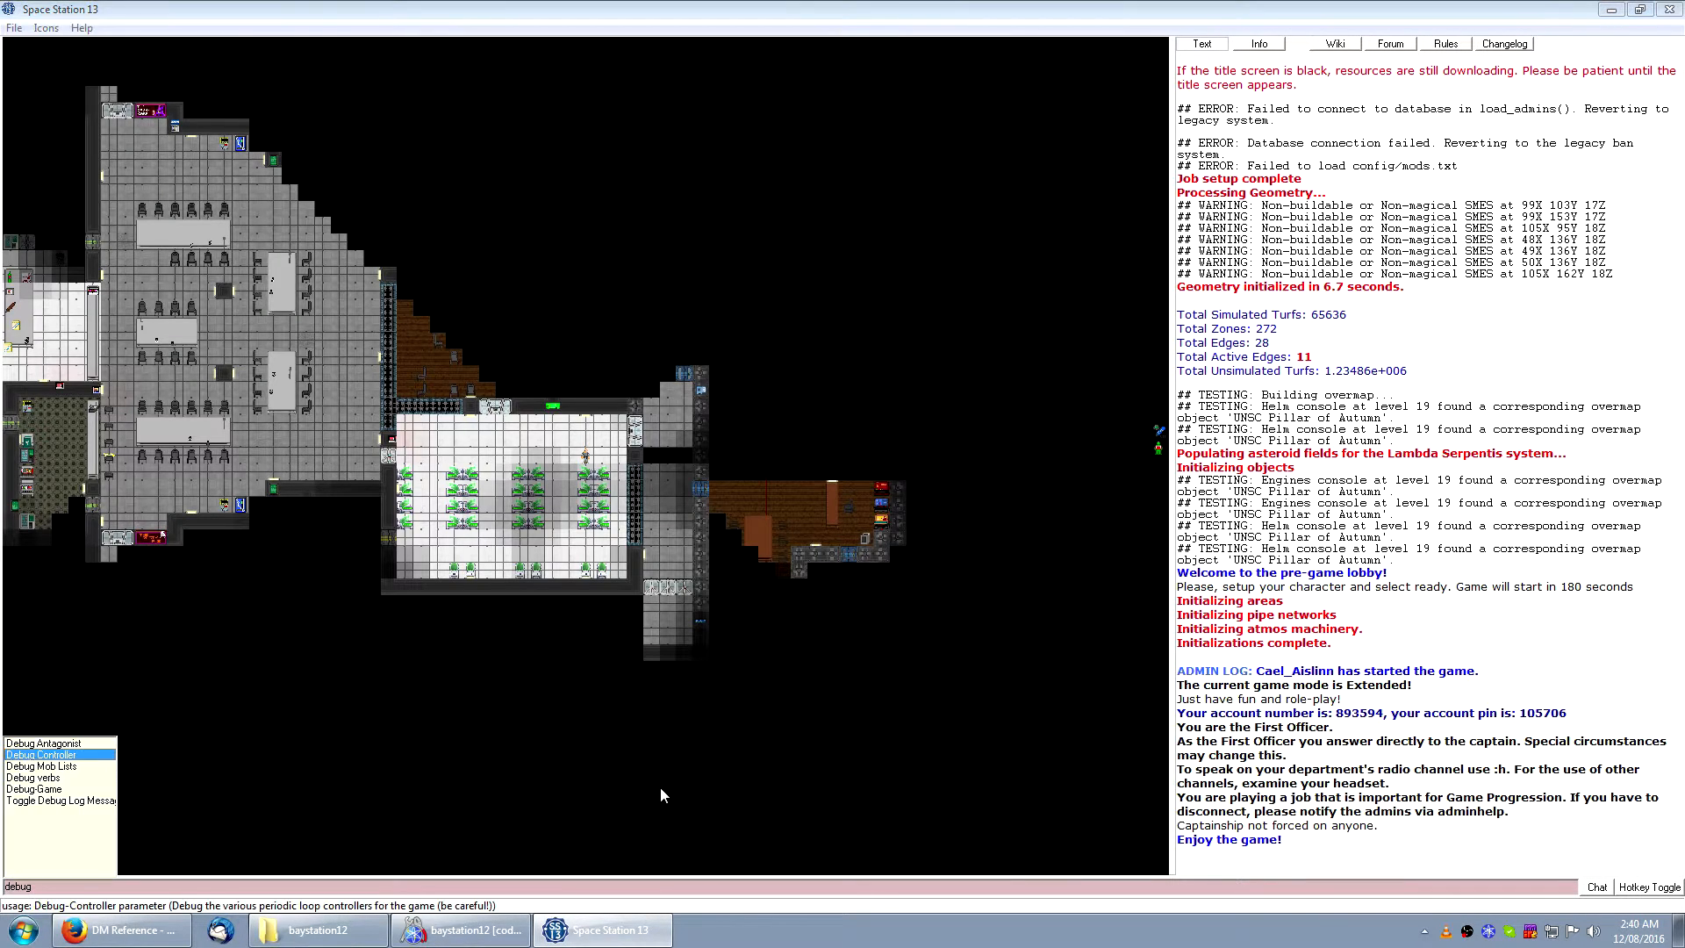
{"action": "left_click", "coordinate": [42, 753]}
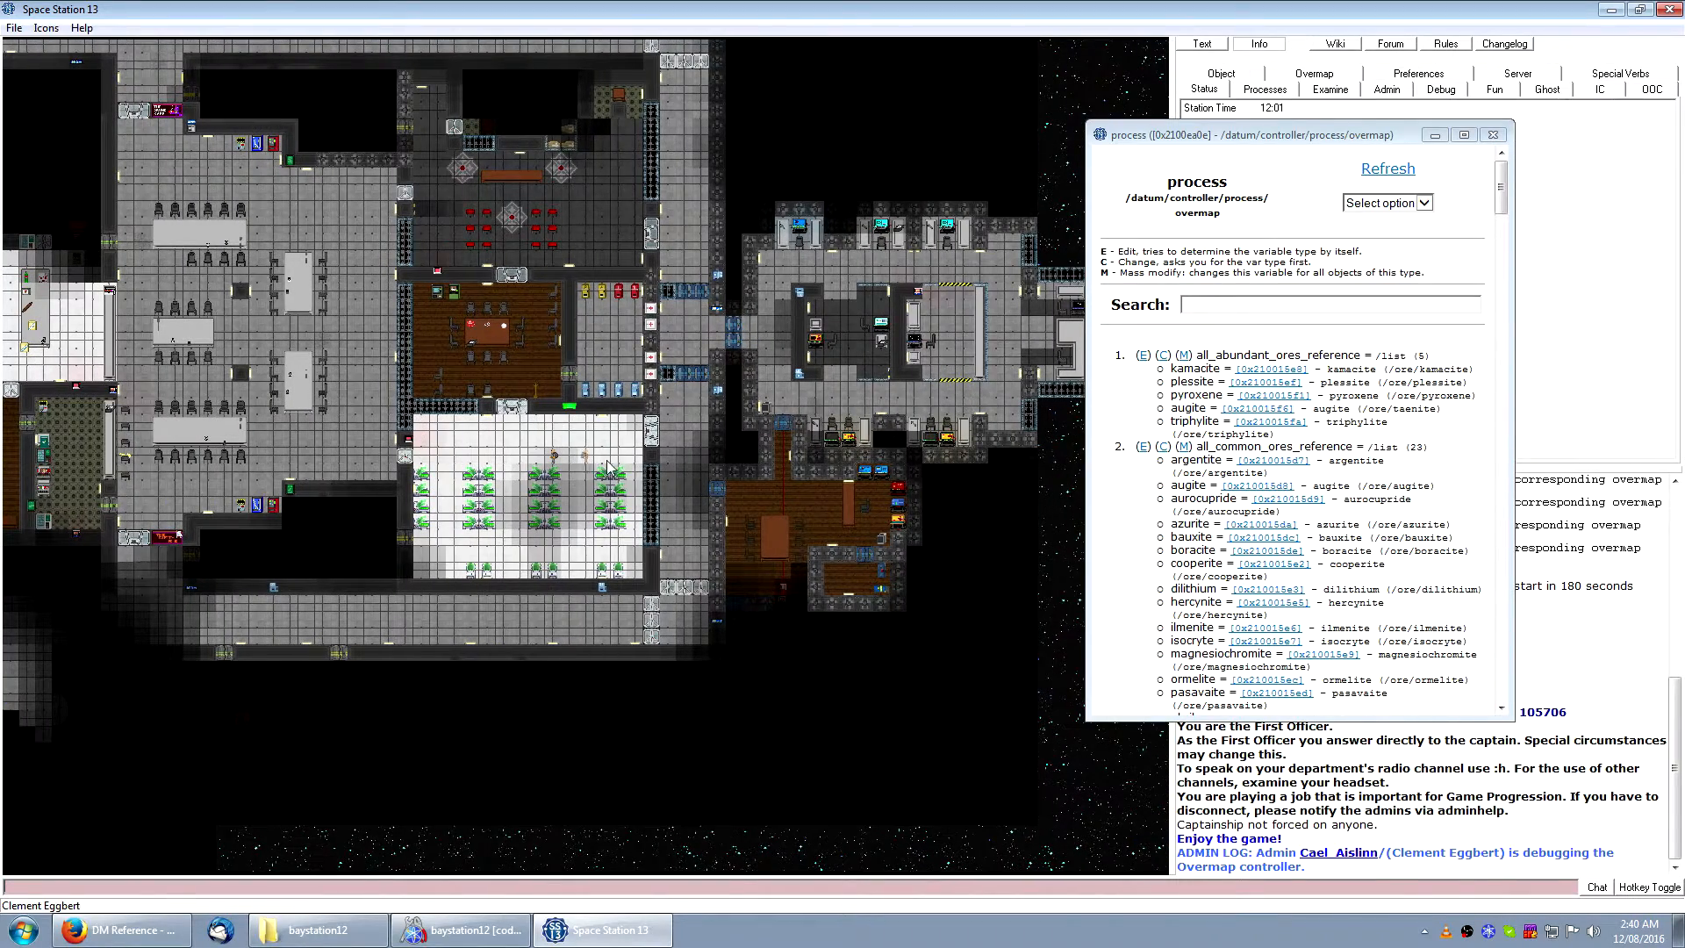
{"action": "mouse_move", "coordinate": [795, 597]}
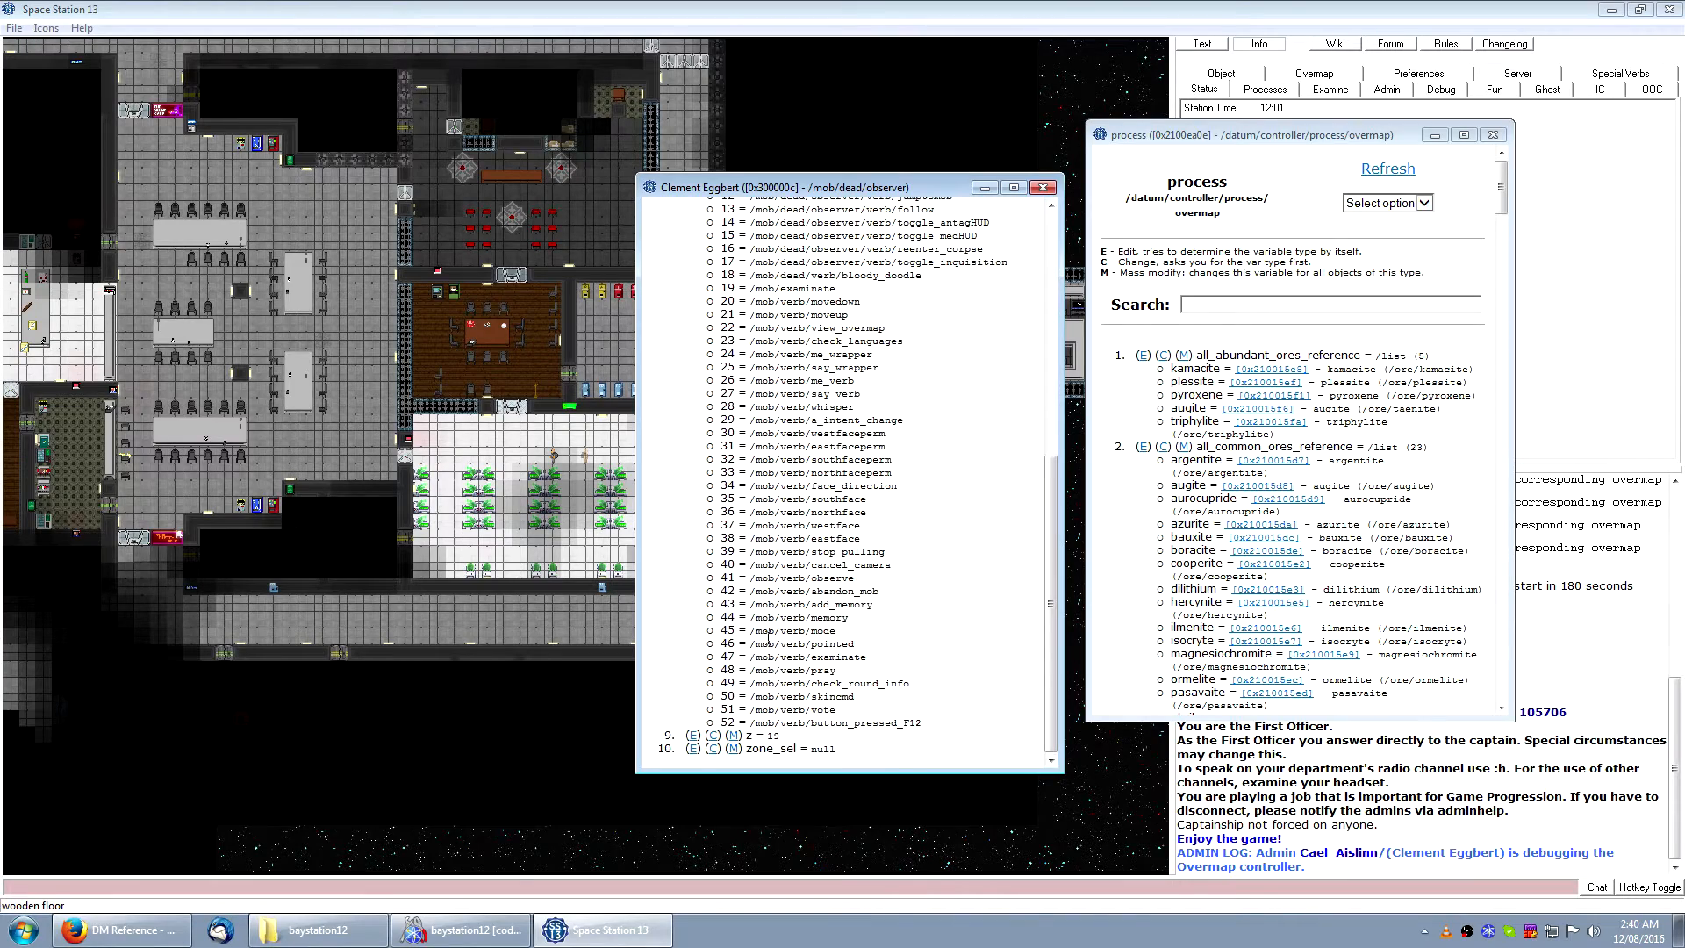
Step: Move the observer to z-level 14 and set asteroid_steps_per_process to 5000 in the generation config
{"action": "left_click", "coordinate": [691, 734]}
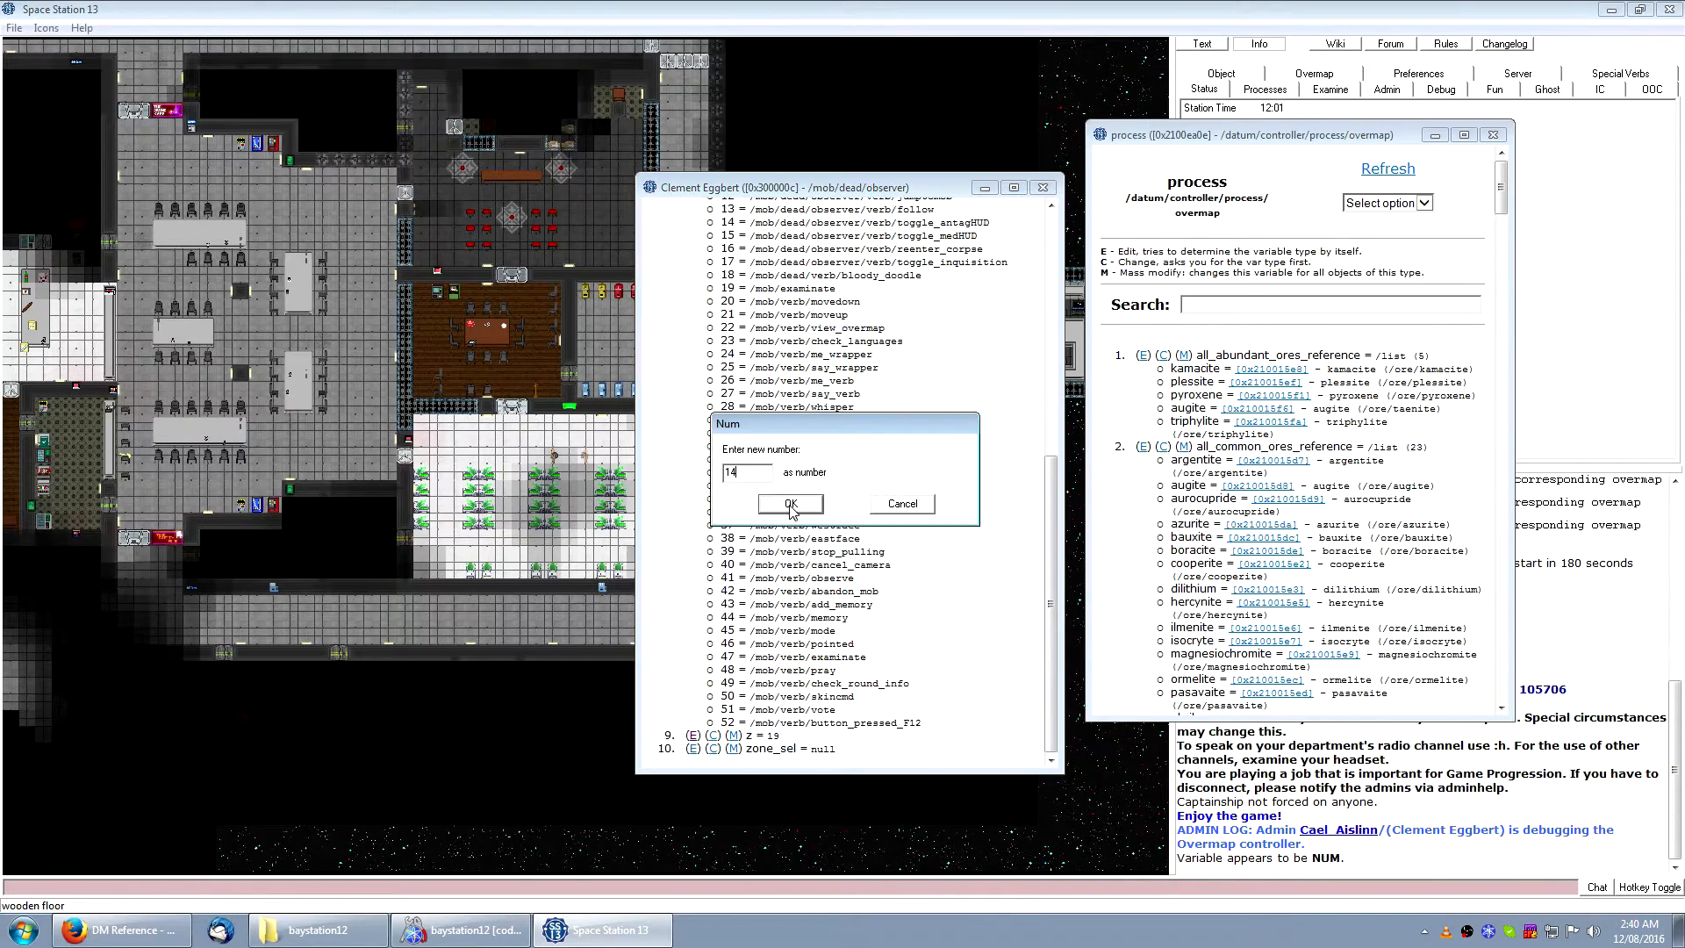
{"action": "left_click", "coordinate": [790, 504]}
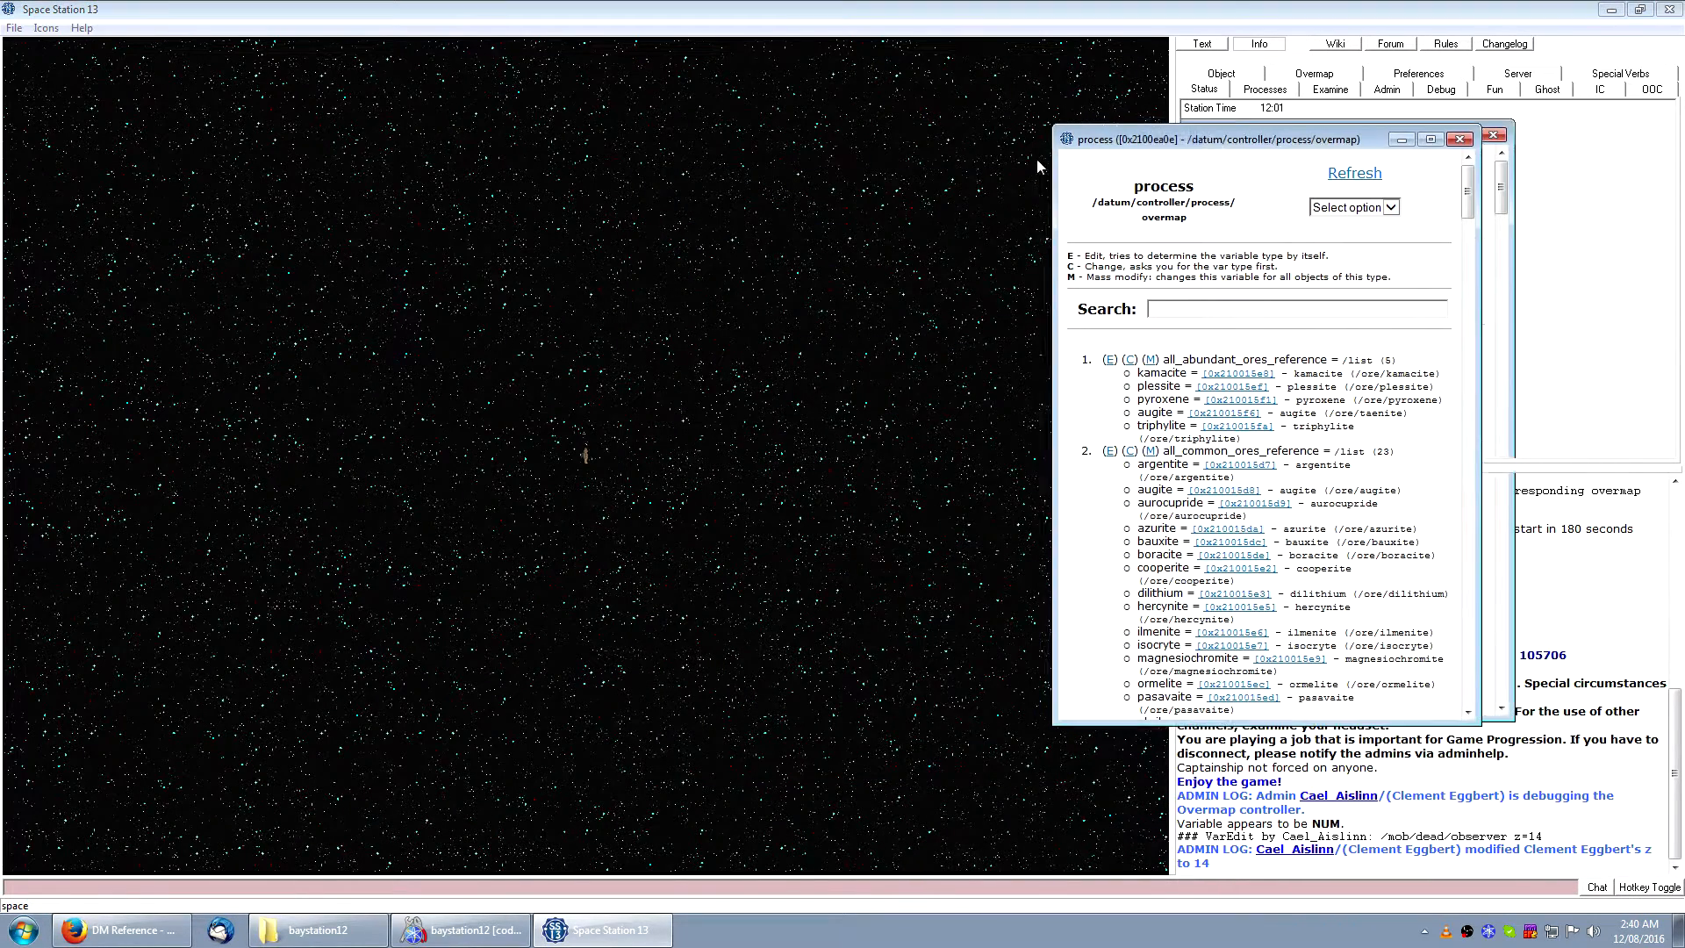
{"action": "type", "text": "conf"}
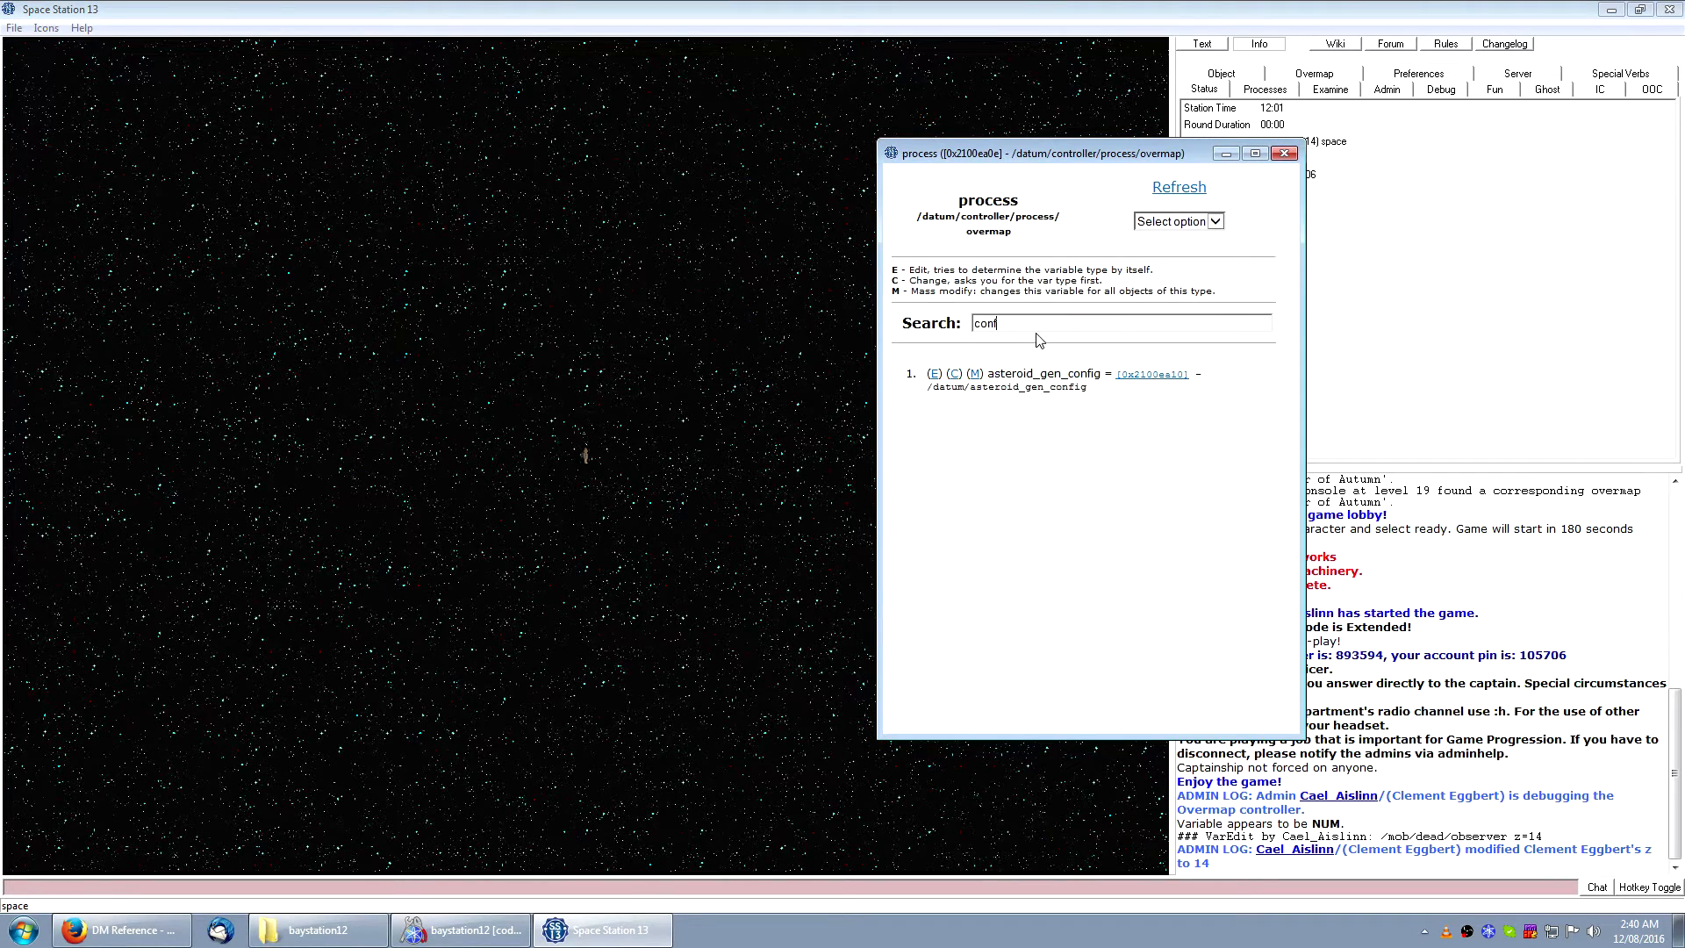
{"action": "left_click", "coordinate": [1151, 373]}
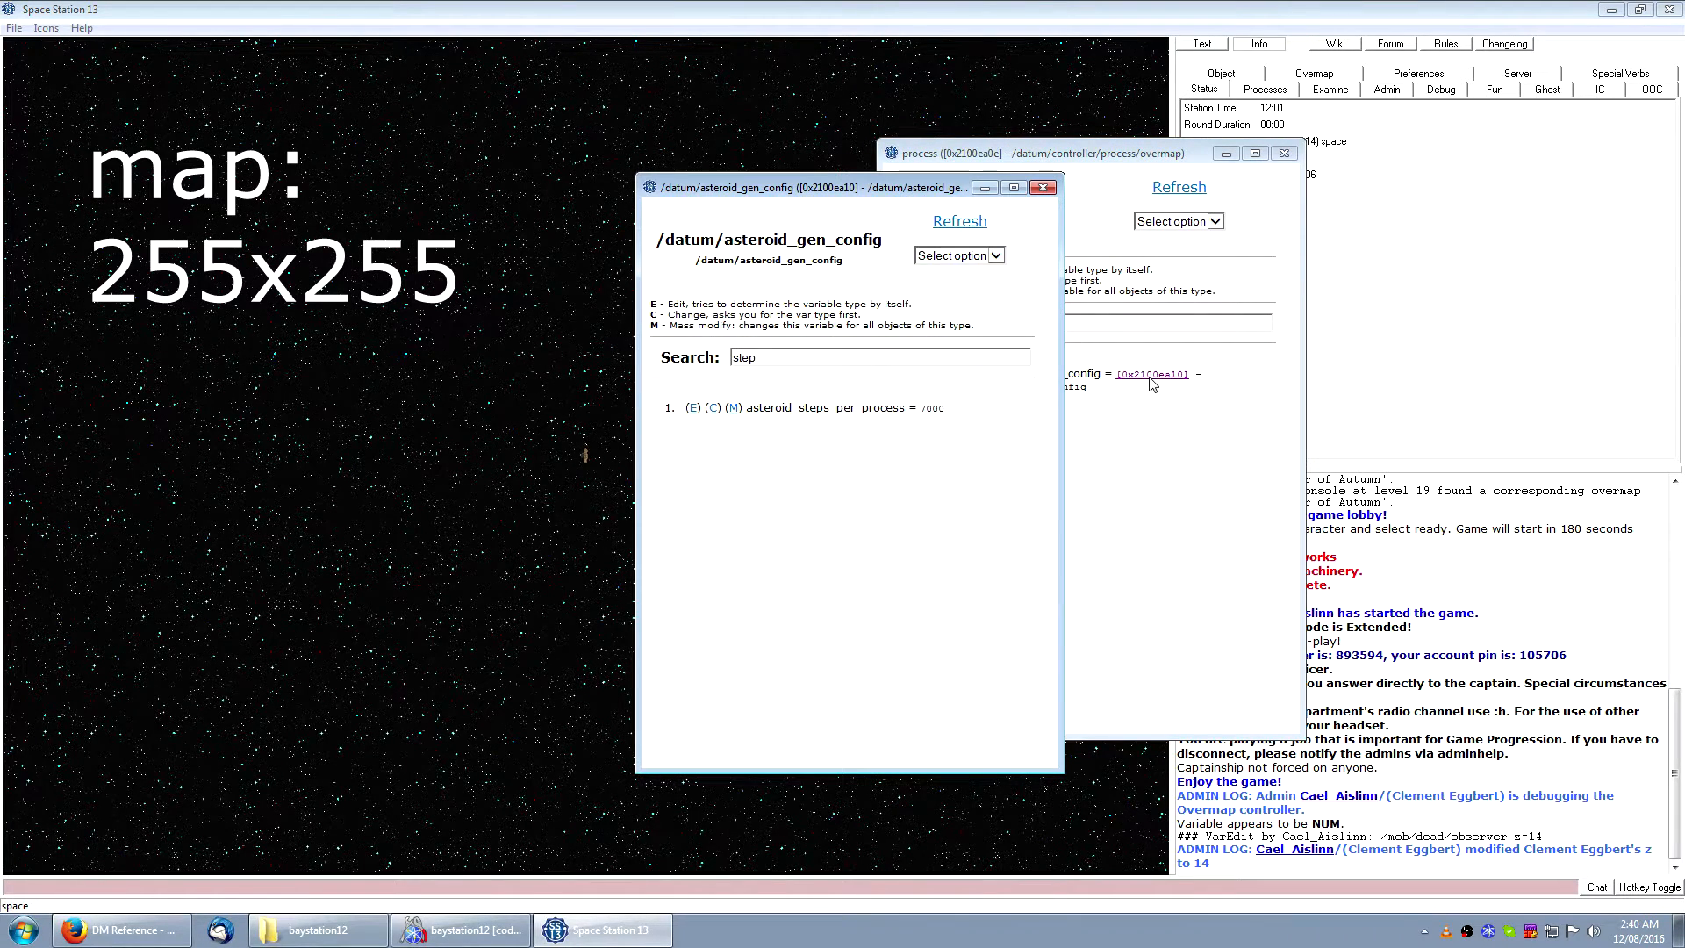
{"action": "left_click", "coordinate": [693, 407]}
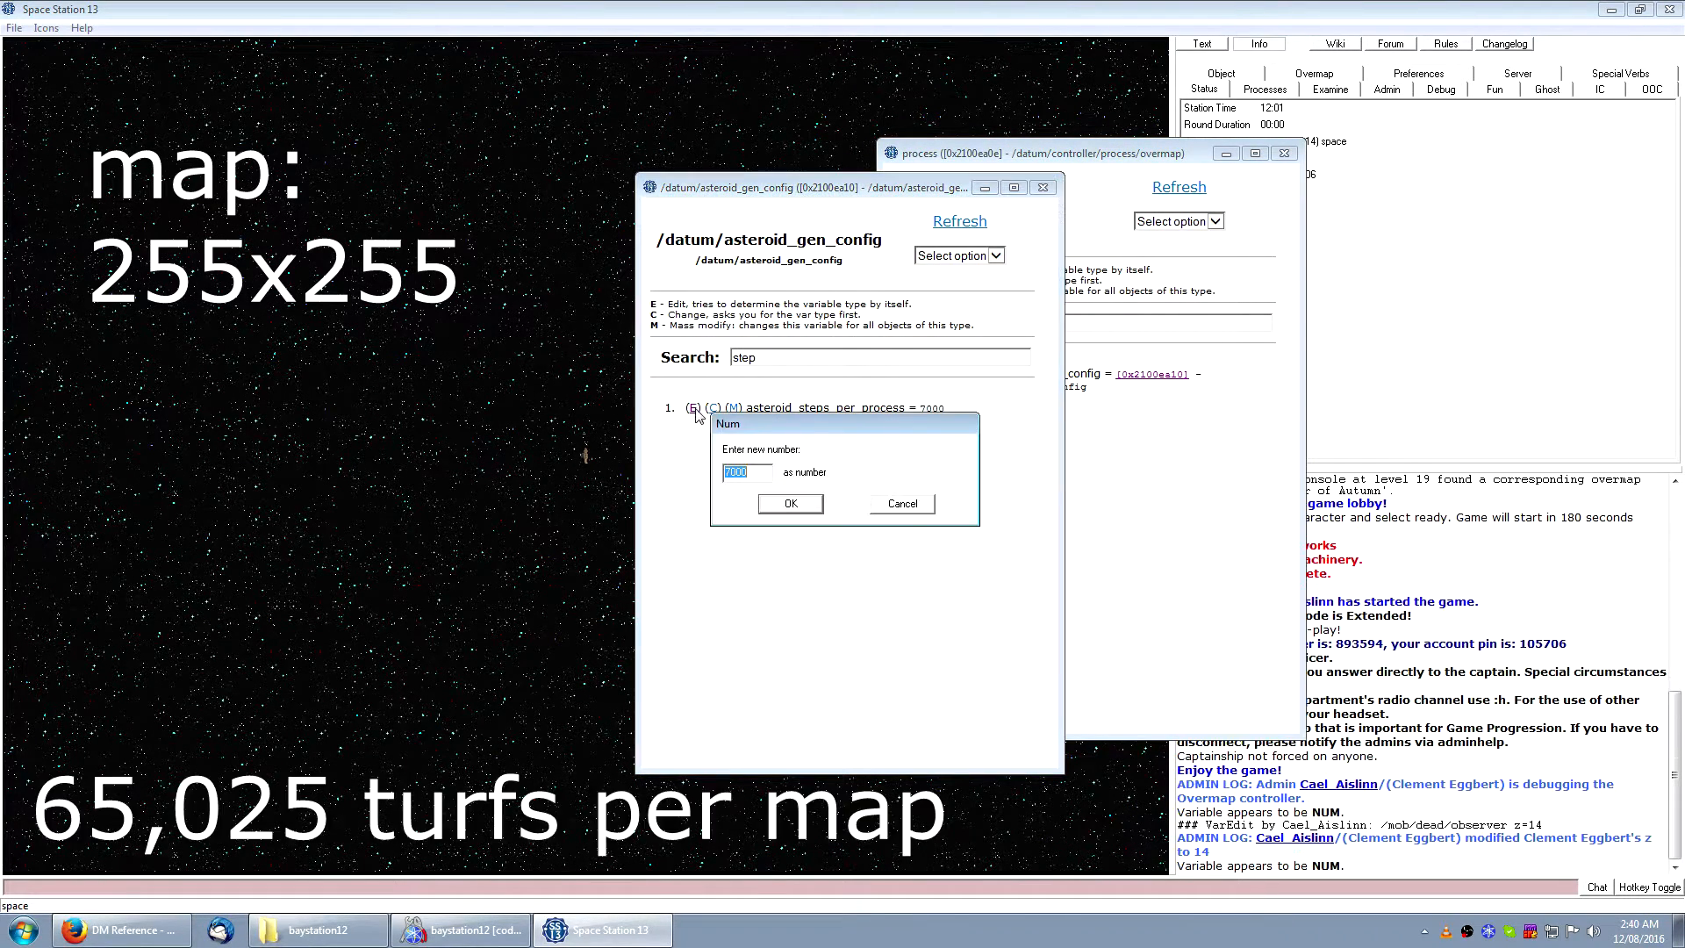
{"action": "left_click", "coordinate": [790, 504]}
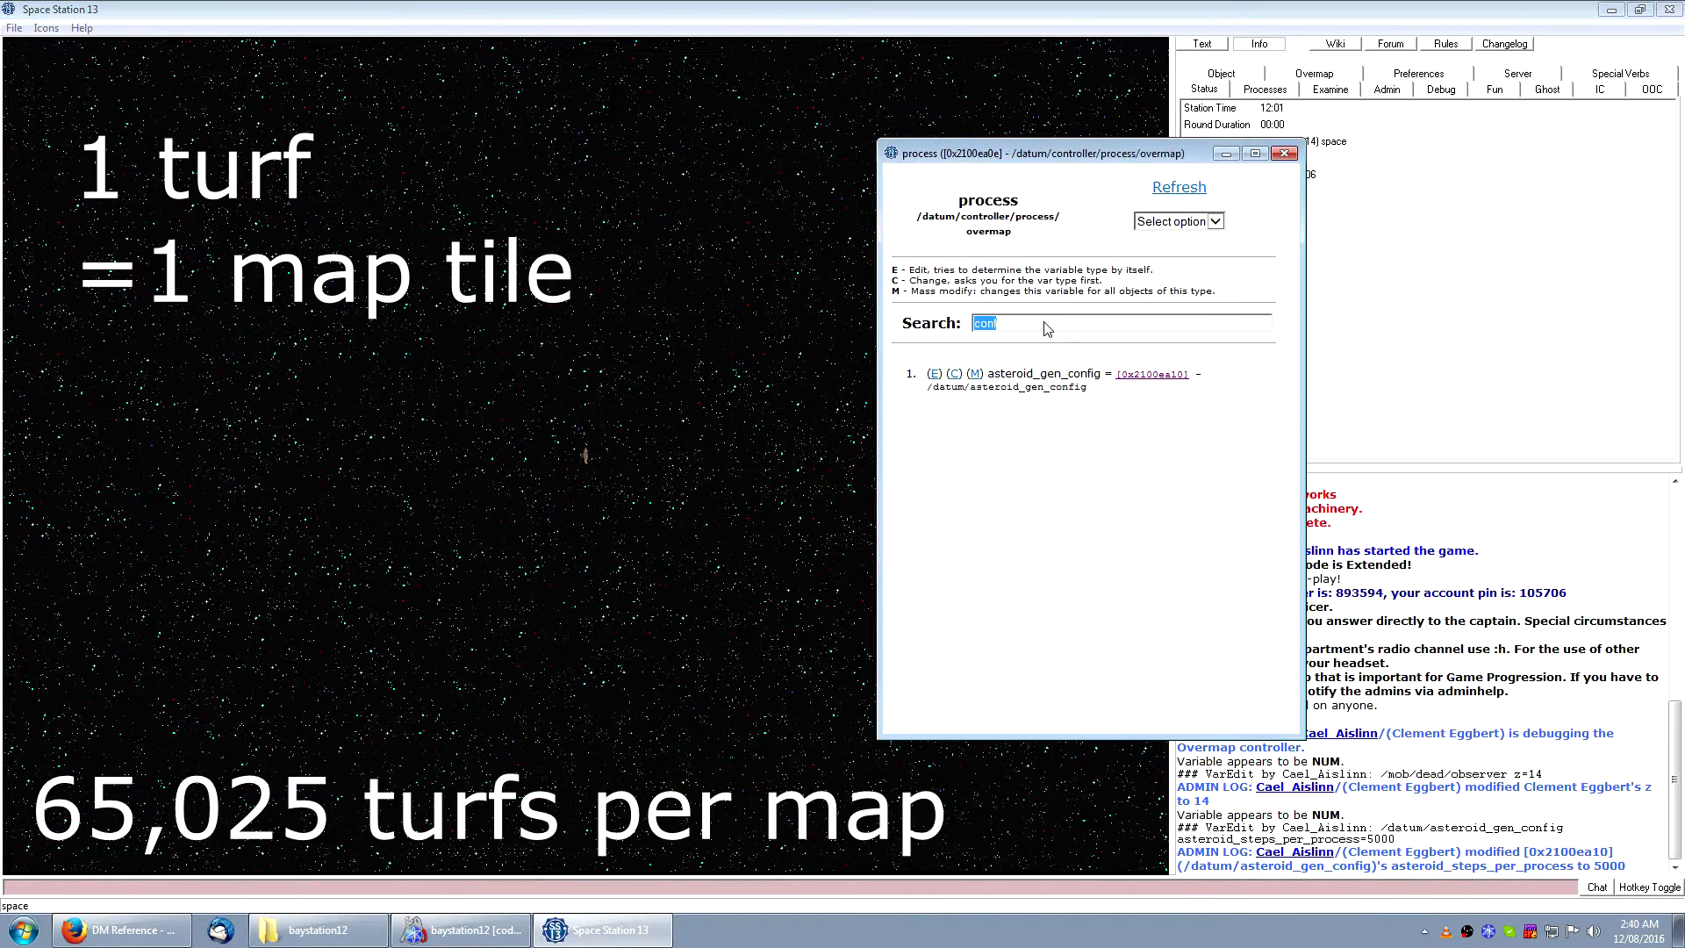
Step: Set generating to 1 on level 14's asteroid to start its generation
{"action": "type", "text": "aster"}
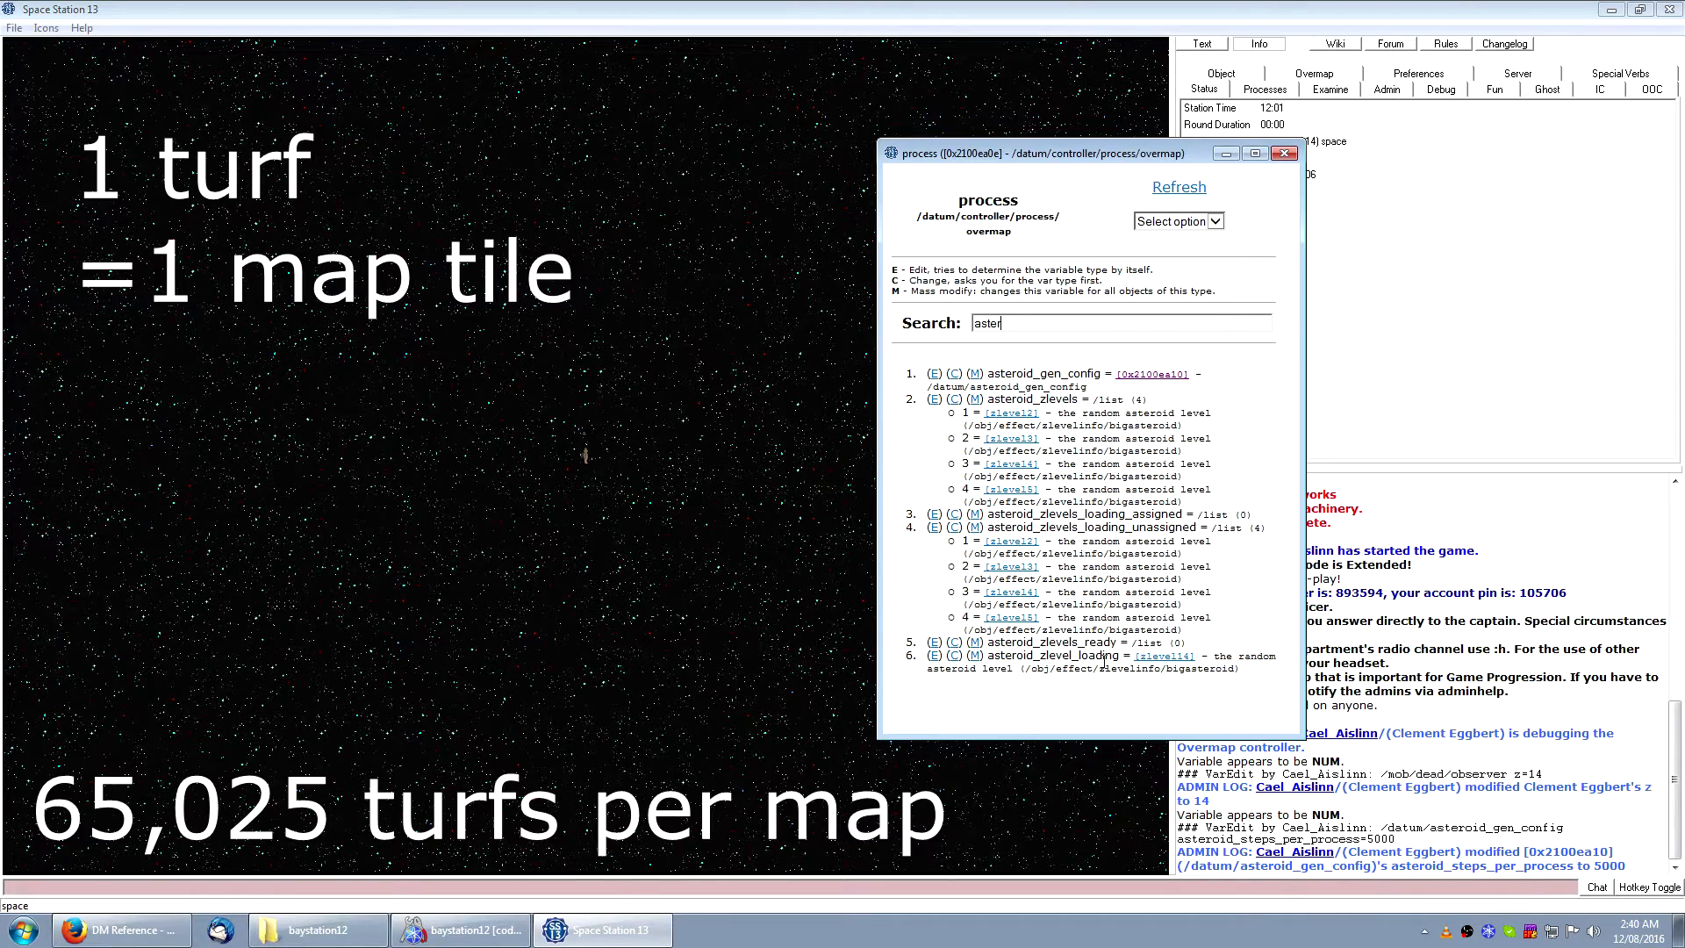
{"action": "left_click", "coordinate": [1163, 655]}
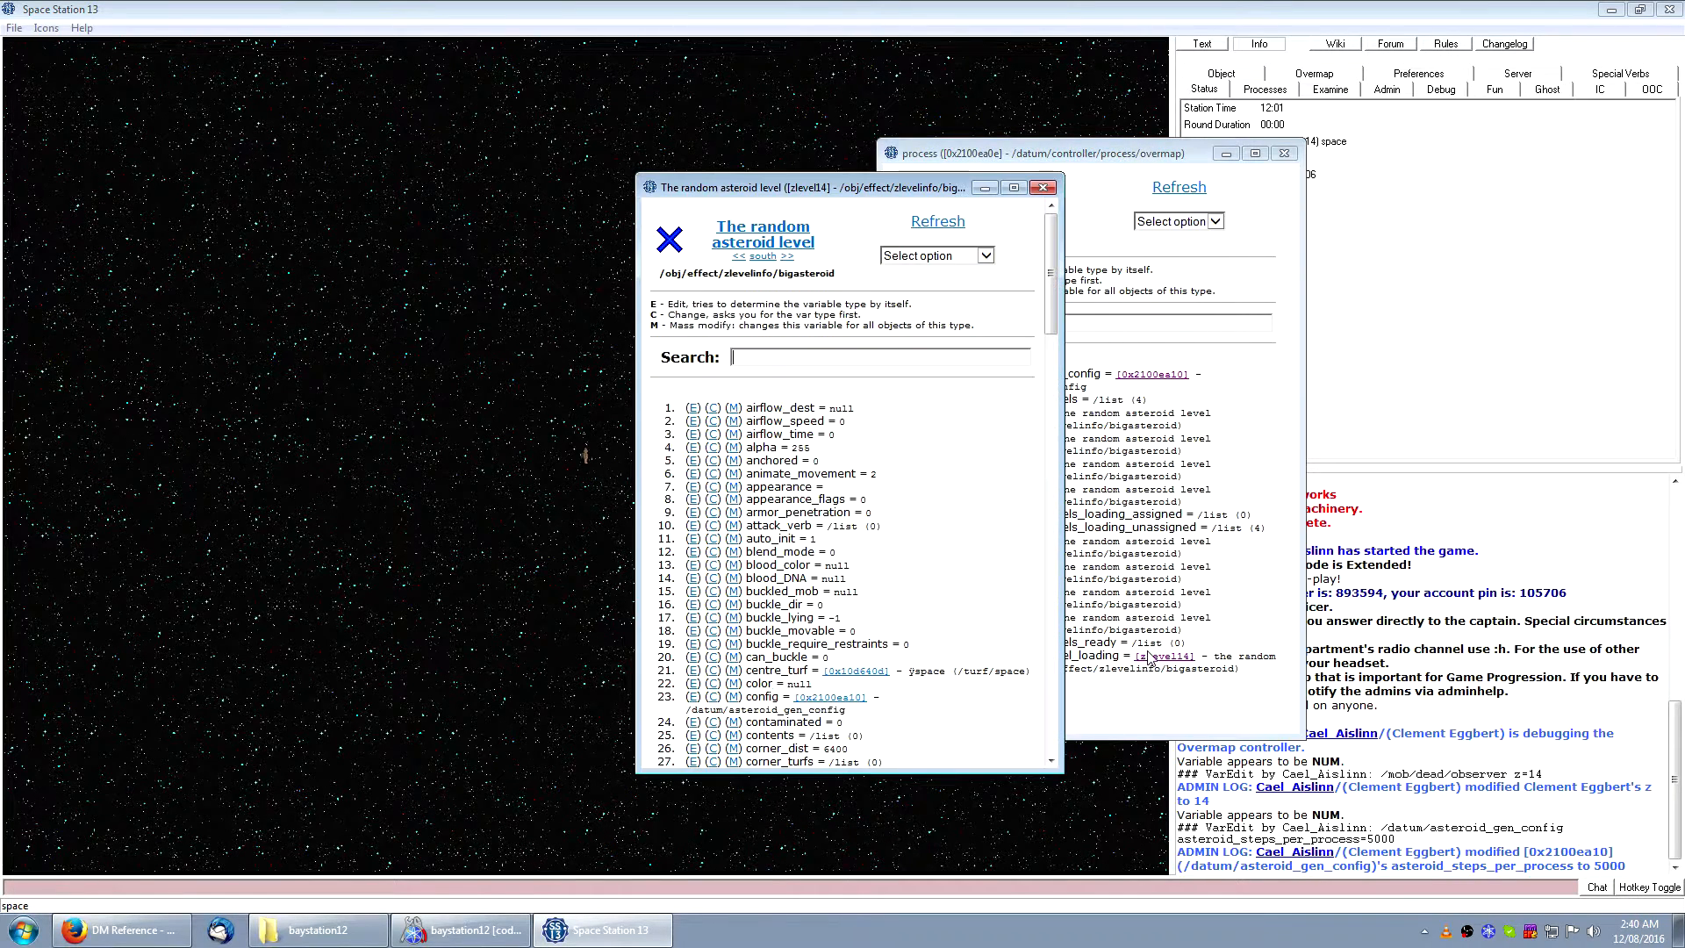
{"action": "left_click", "coordinate": [712, 407]}
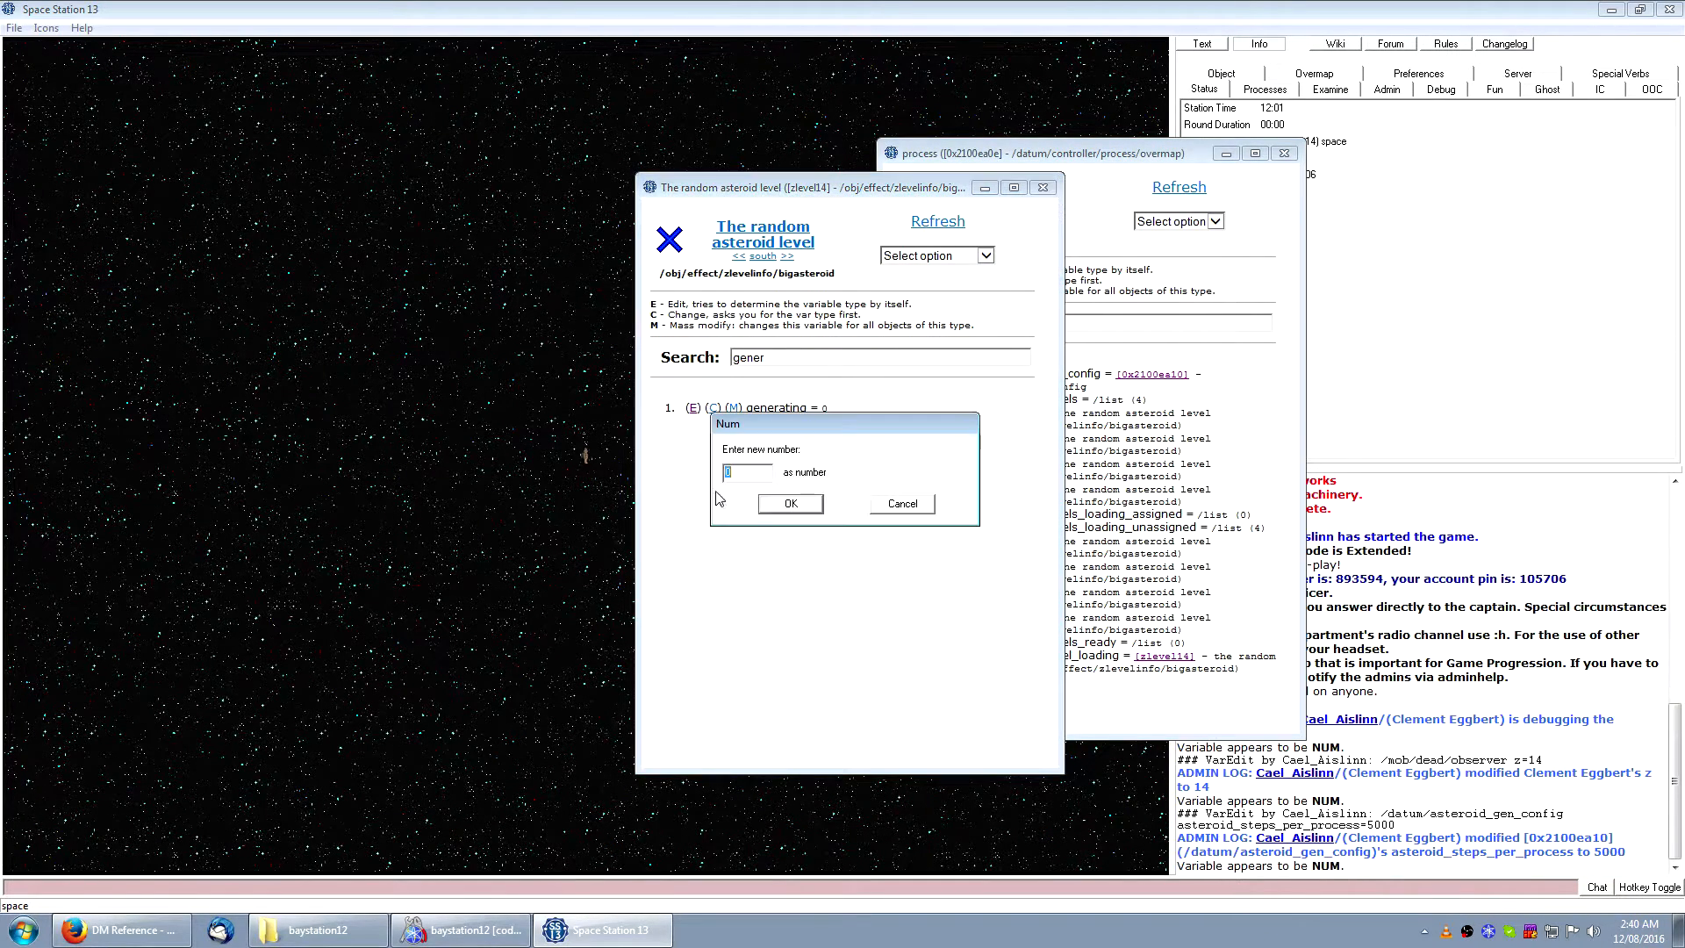
{"action": "left_click", "coordinate": [788, 504]}
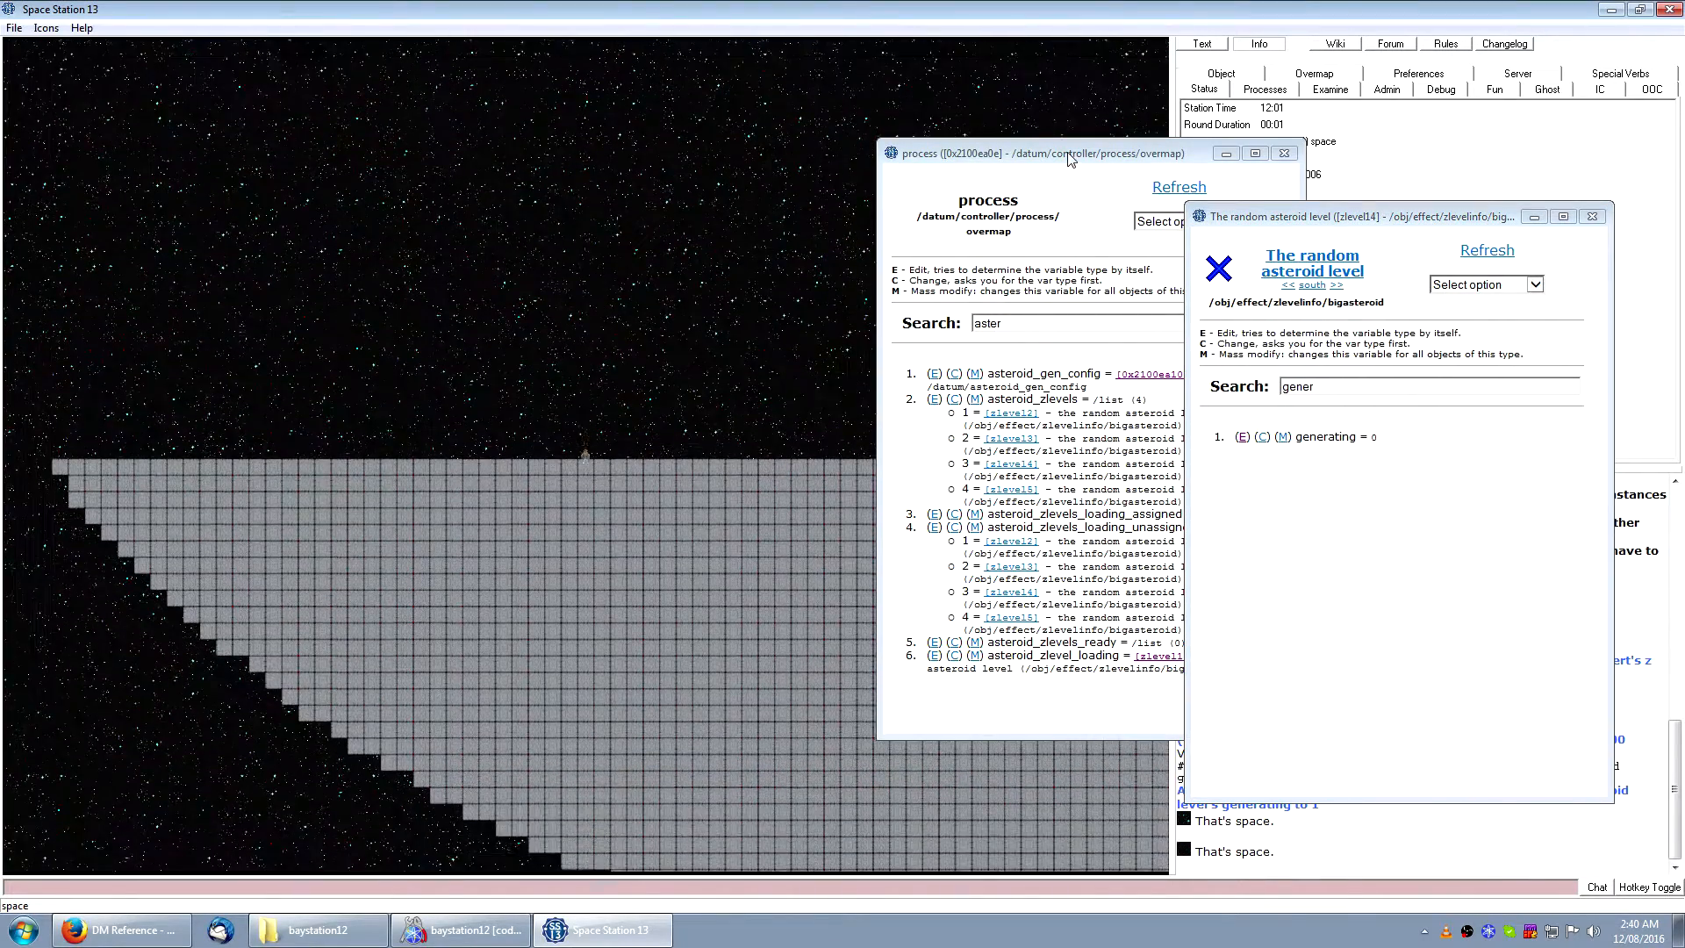
{"action": "left_click", "coordinate": [1592, 216]}
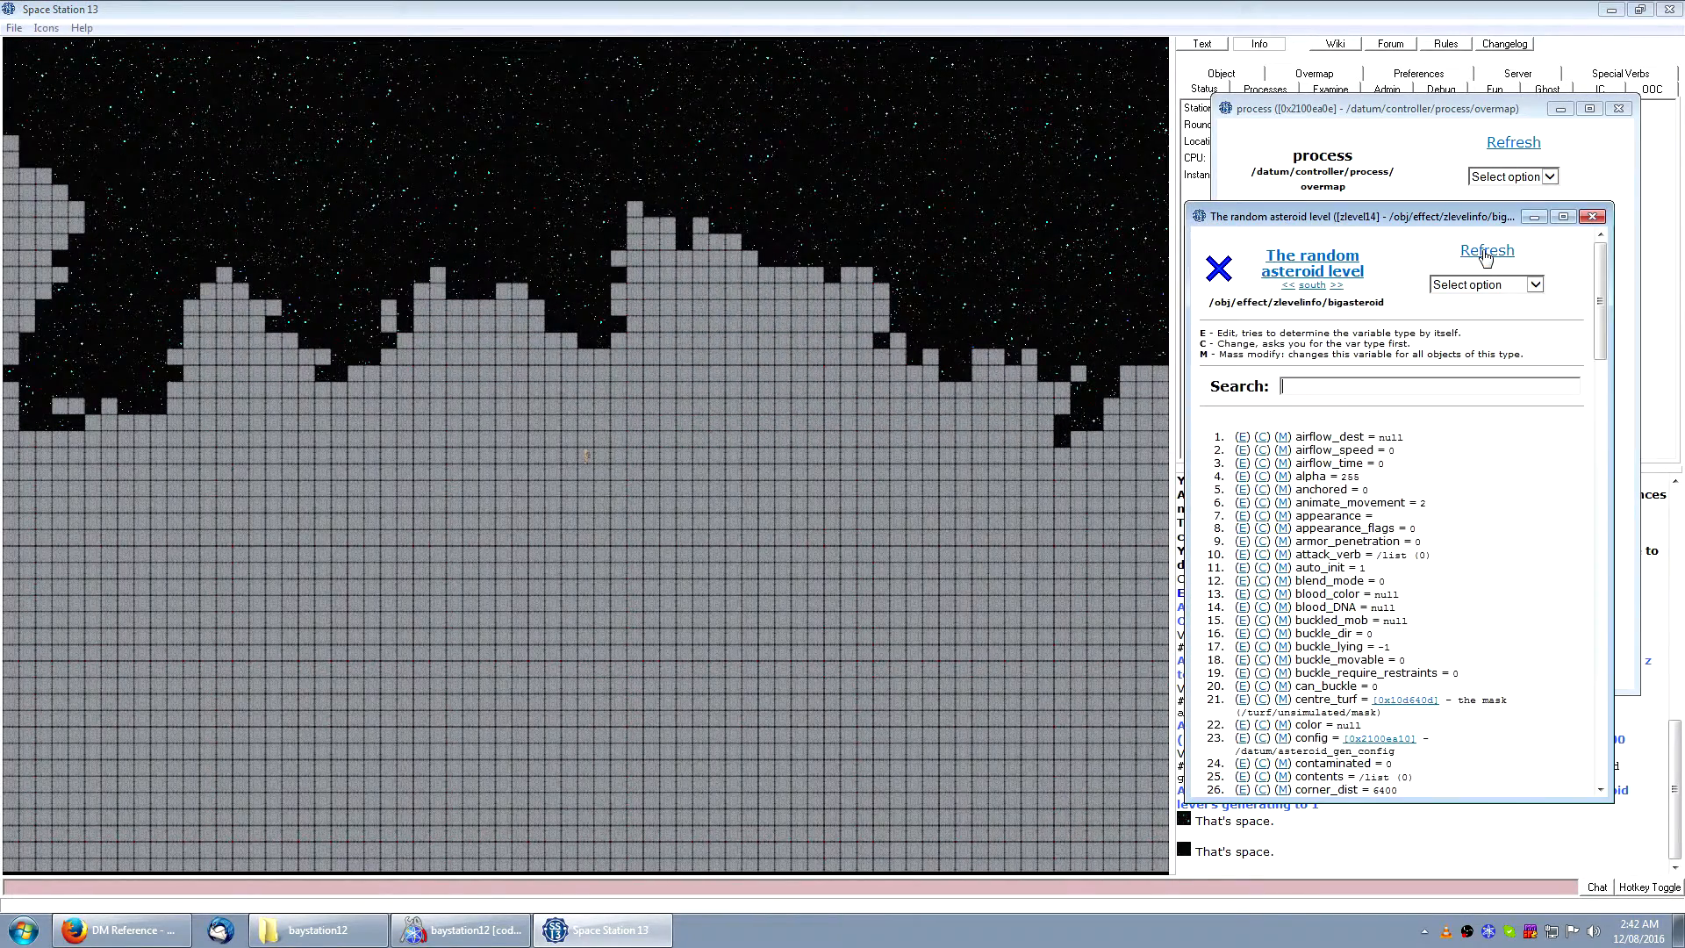
Step: Search the asteroid config and level variables (gen_, cur, map) and refresh gen_stage to follow progress
{"action": "type", "text": "gen_"}
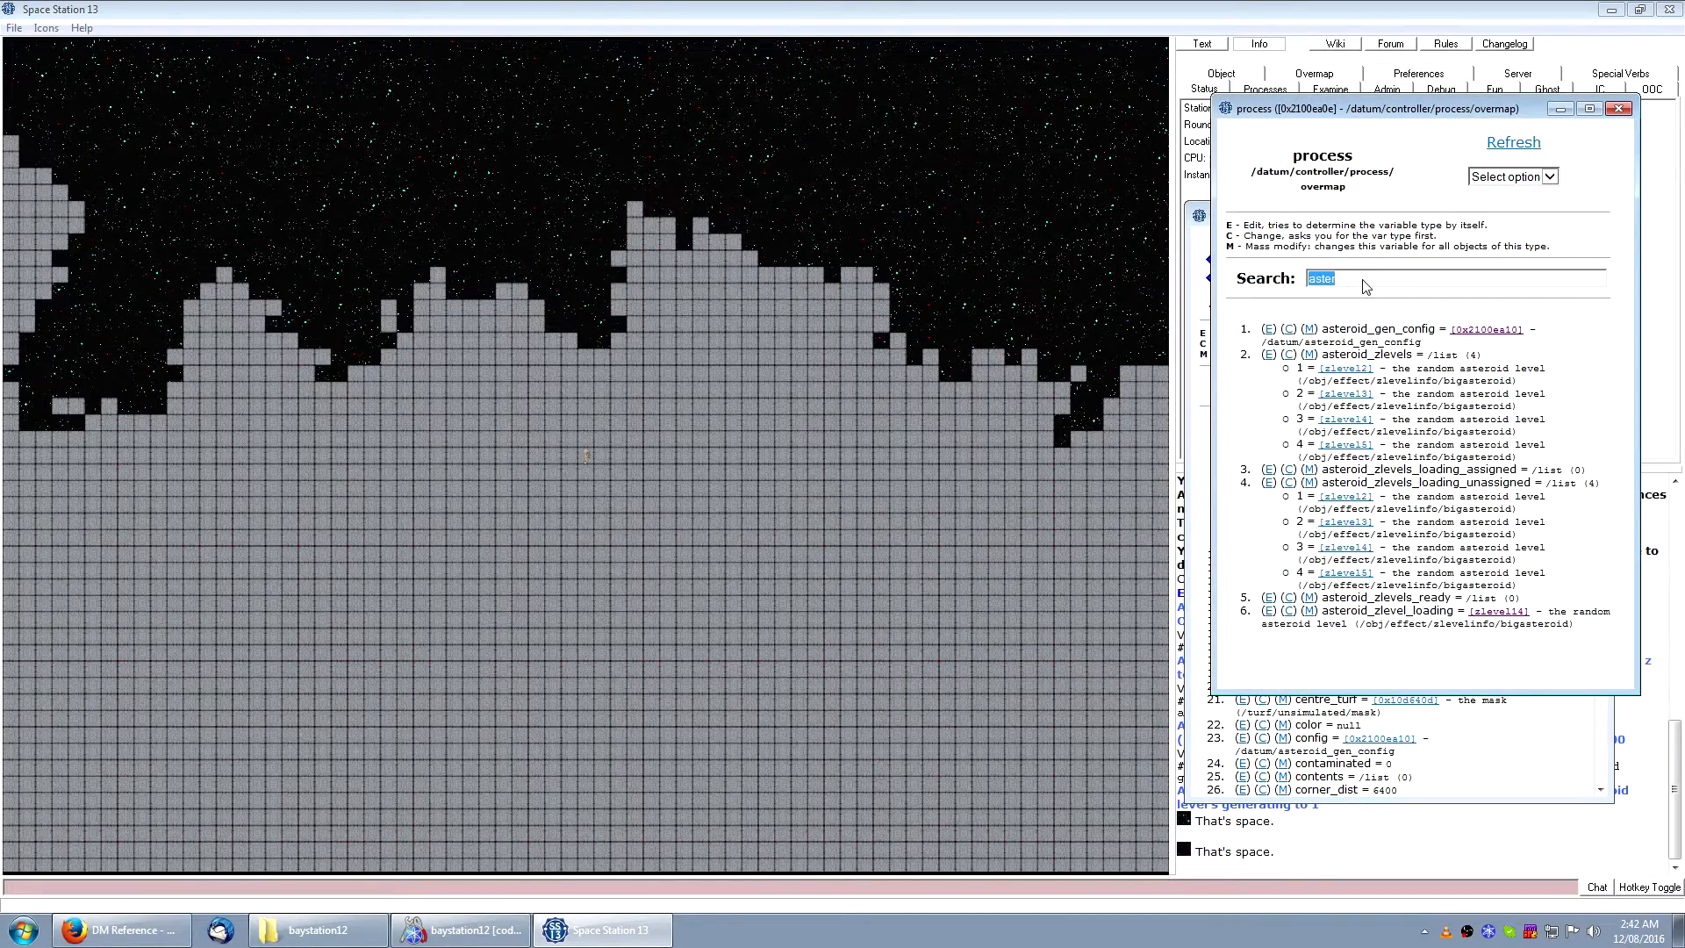
{"action": "left_click", "coordinate": [1485, 328]}
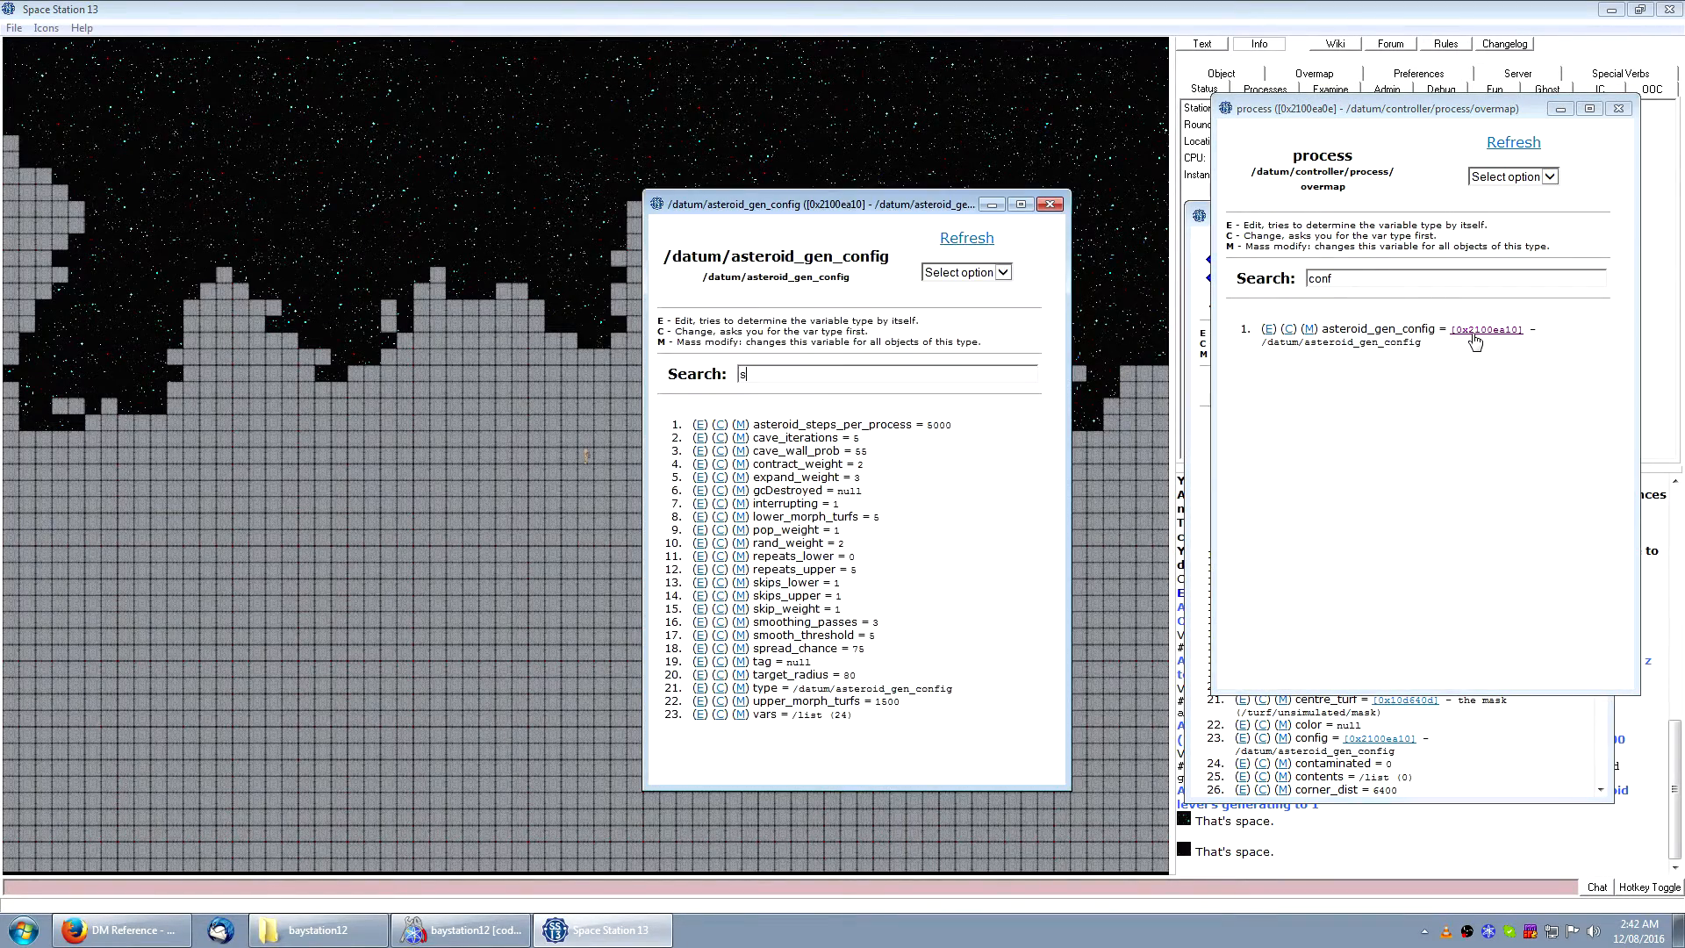
{"action": "type", "text": "moo"}
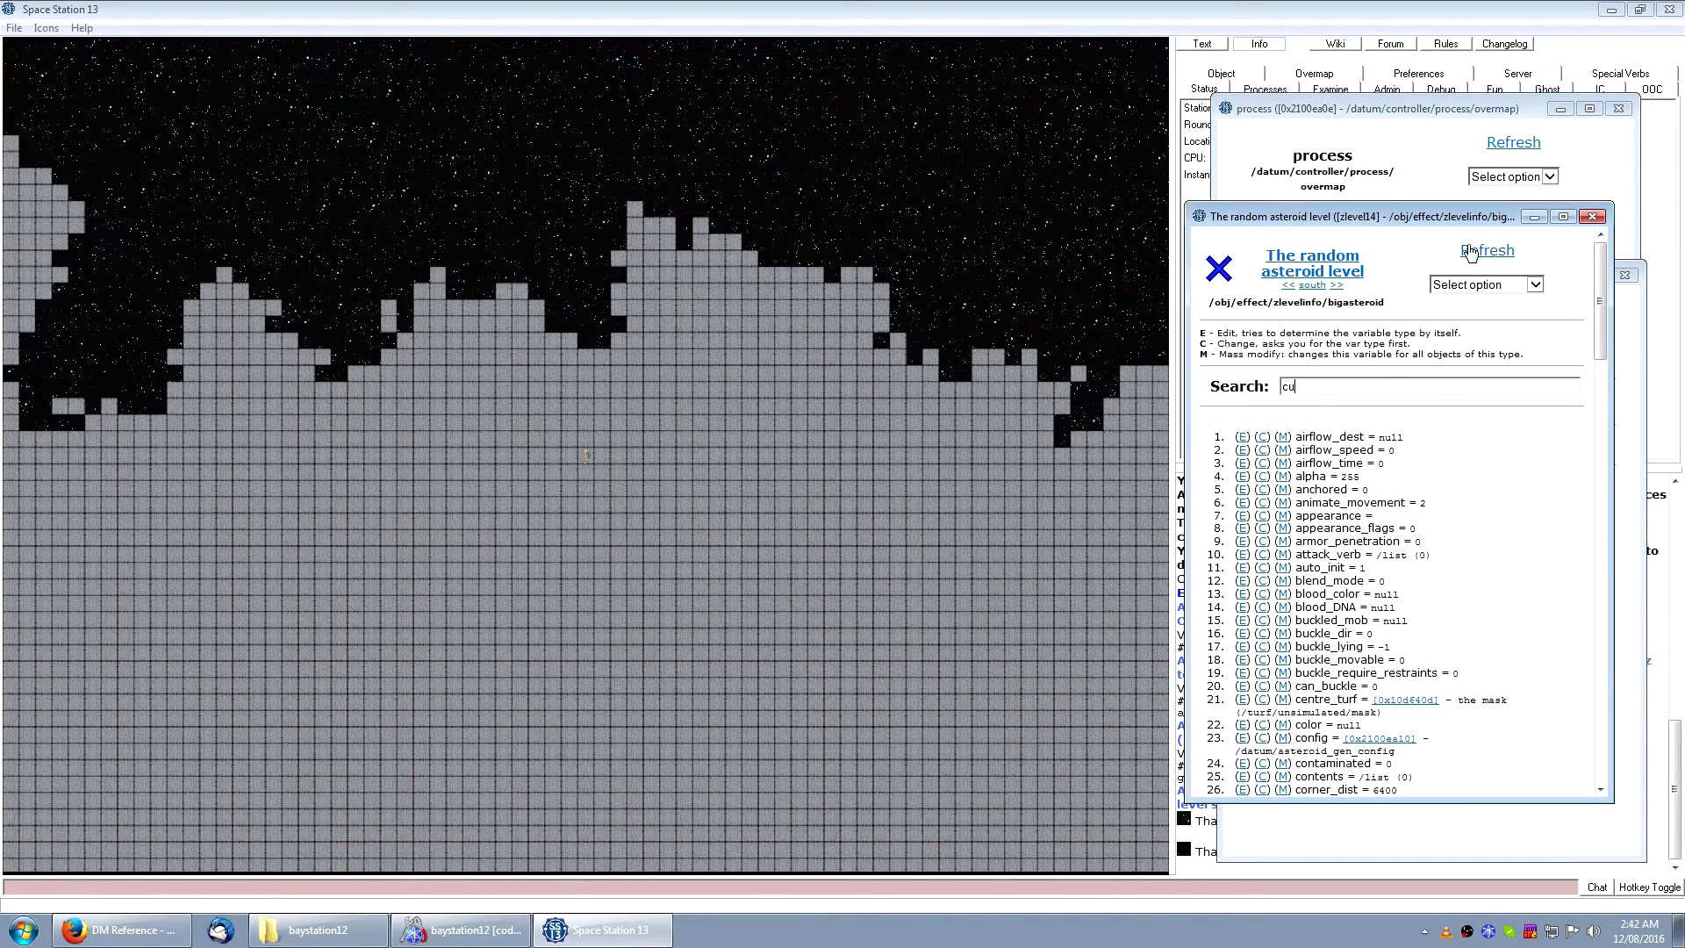
{"action": "type", "text": "r"}
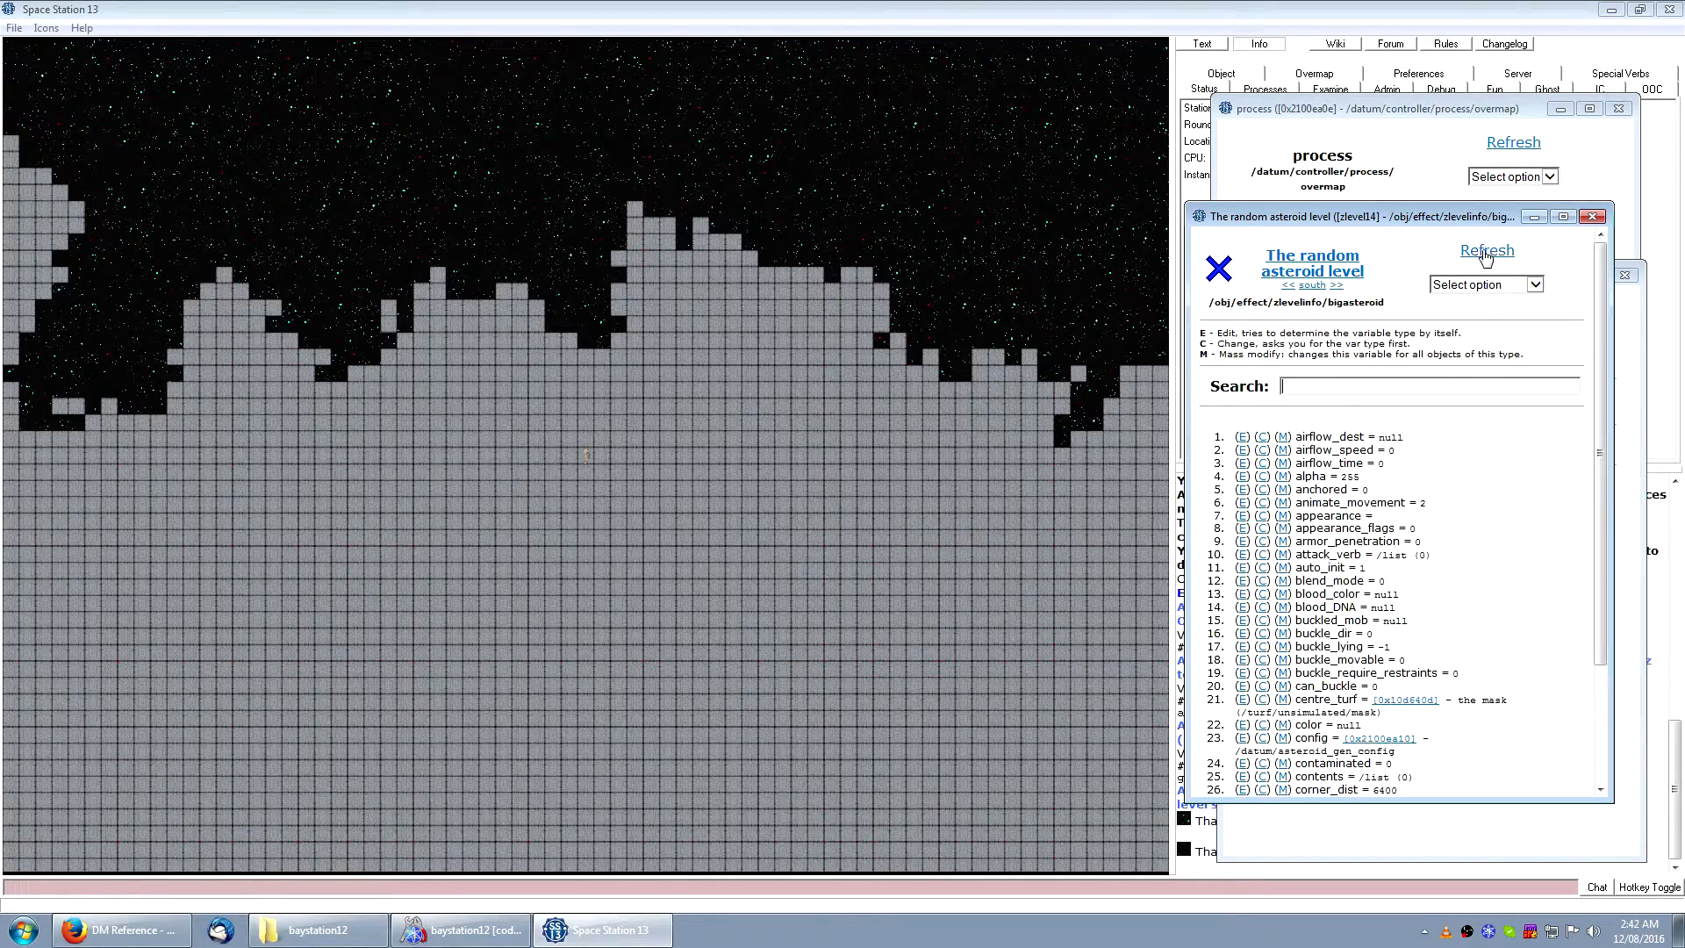
{"action": "type", "text": "cur"}
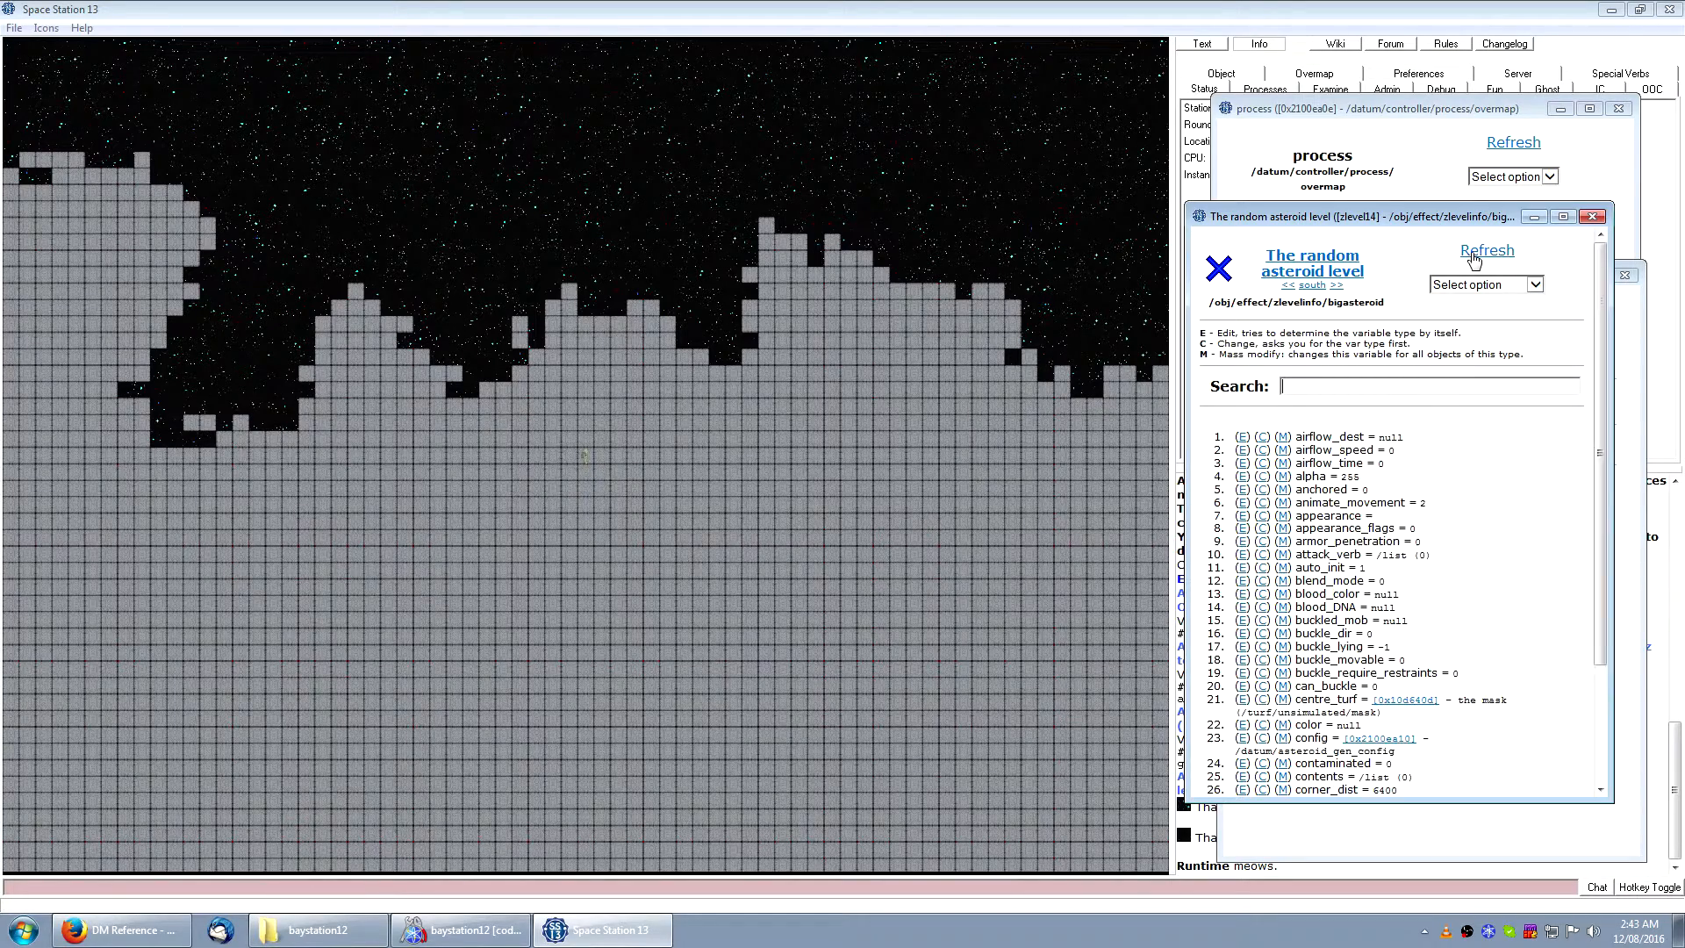
{"action": "type", "text": "map"}
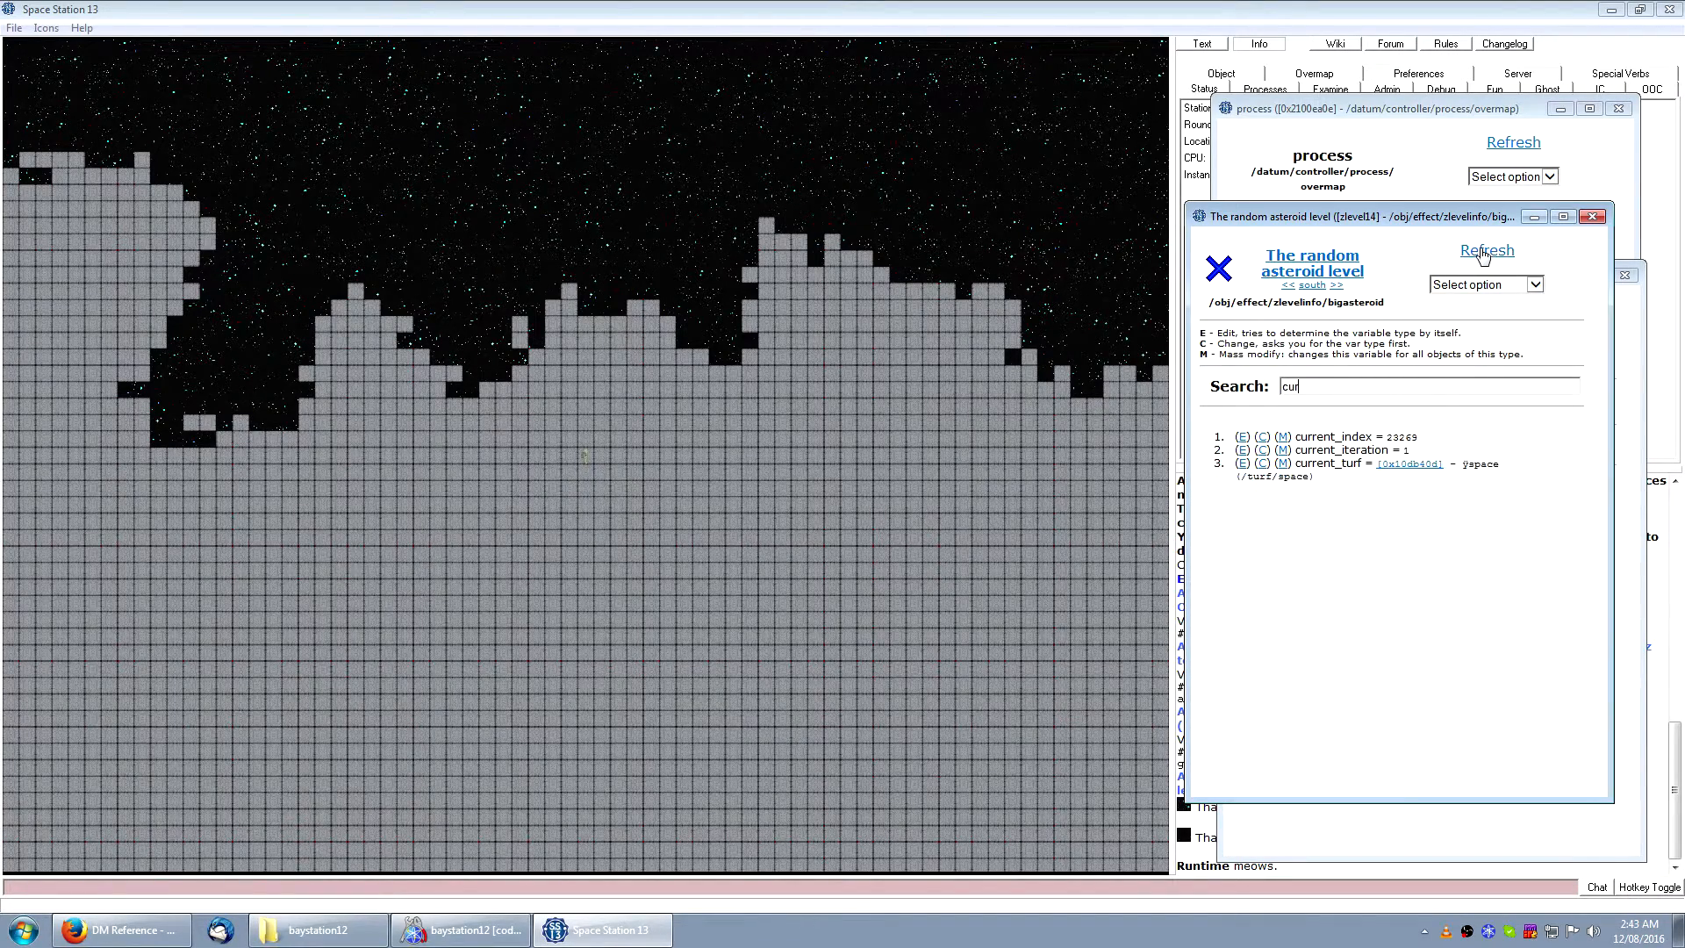
{"action": "left_click", "coordinate": [1486, 251]}
{"action": "type", "text": "gen"}
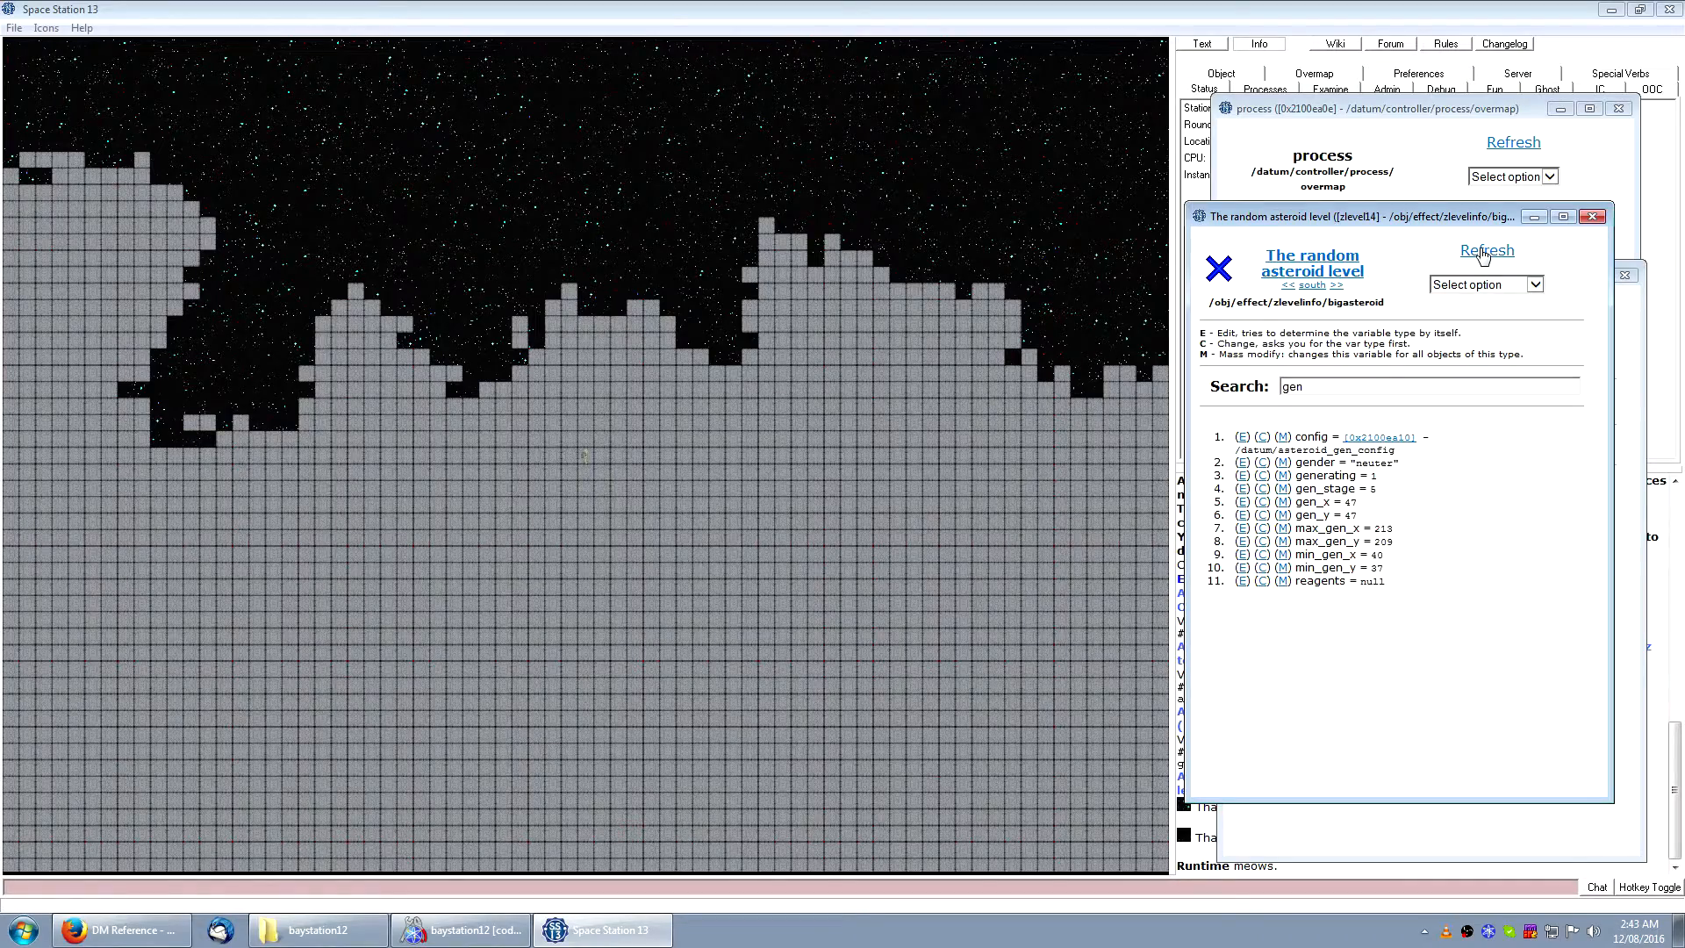
{"action": "left_click", "coordinate": [1487, 251]}
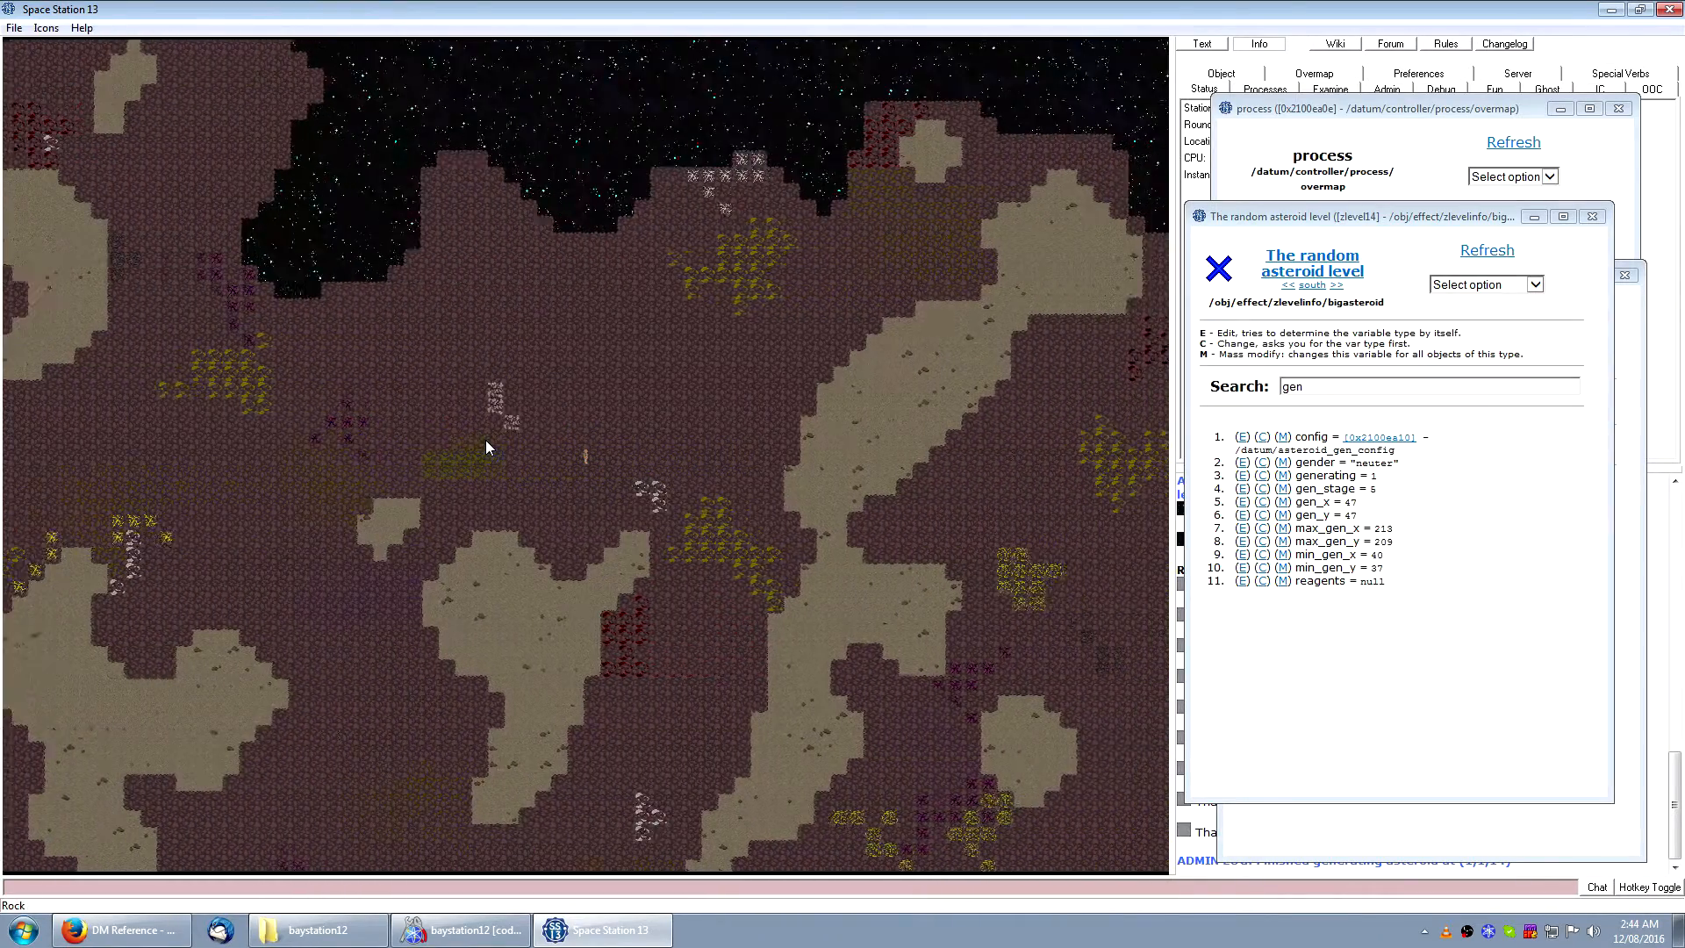
Step: Examine a rock tile on the asteroid while generation finishes
{"action": "left_click", "coordinate": [1376, 437]}
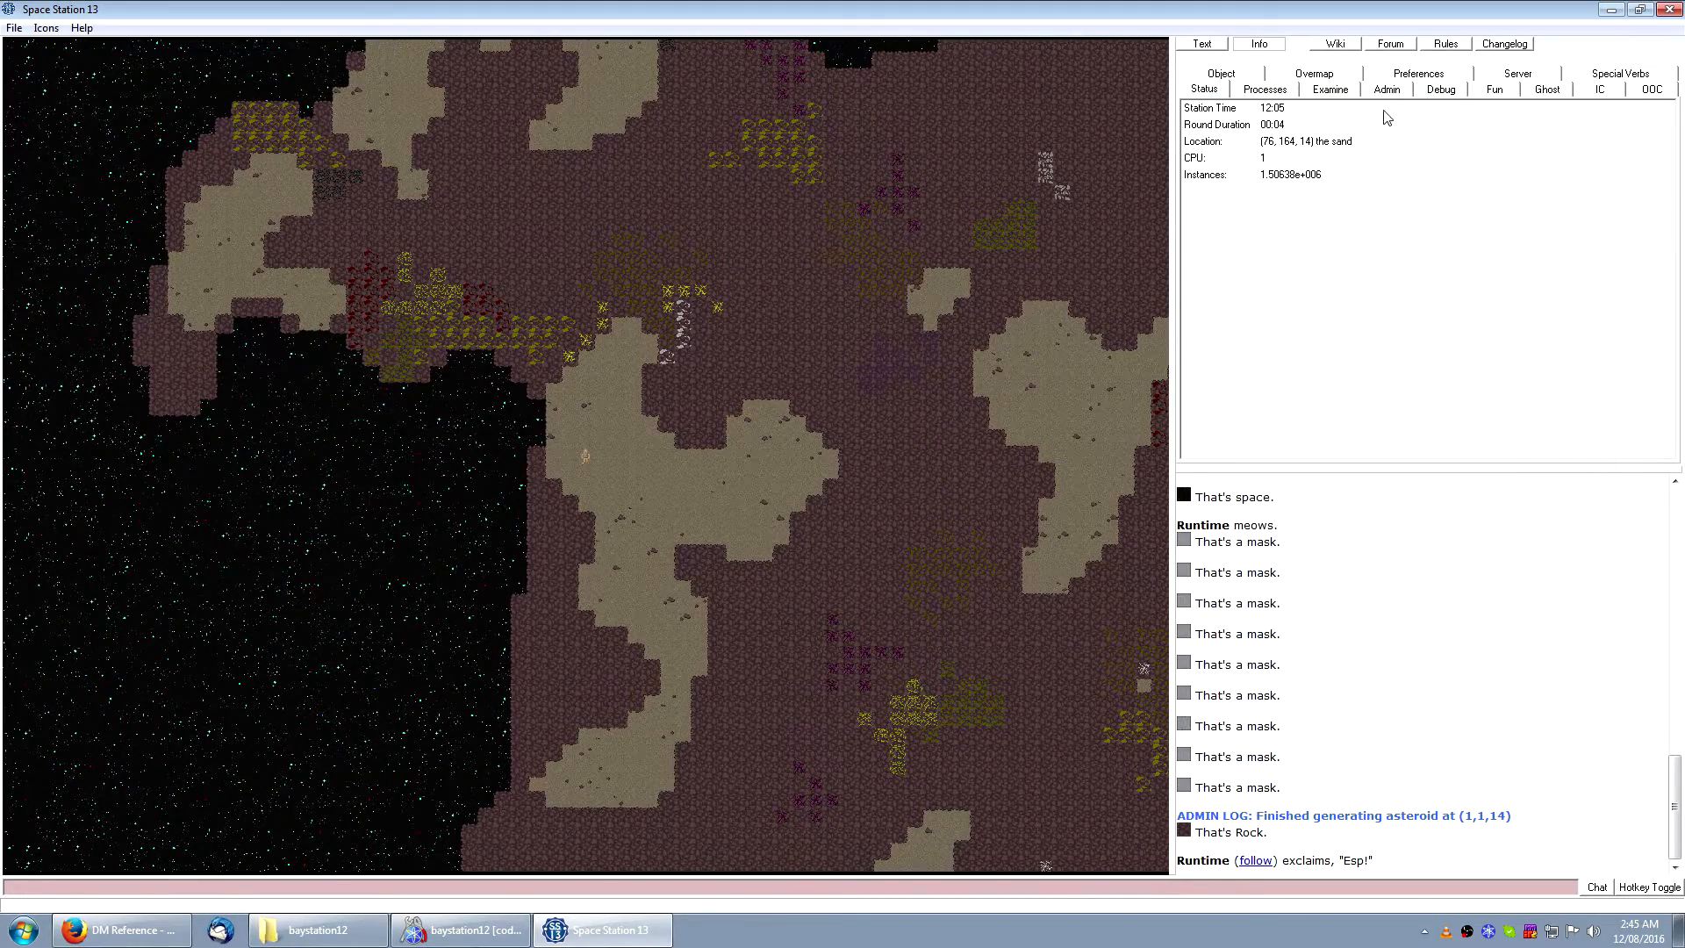
Step: Reach Save zlevel to mapfile under the Admin and Server commands
{"action": "left_click", "coordinate": [1386, 90]}
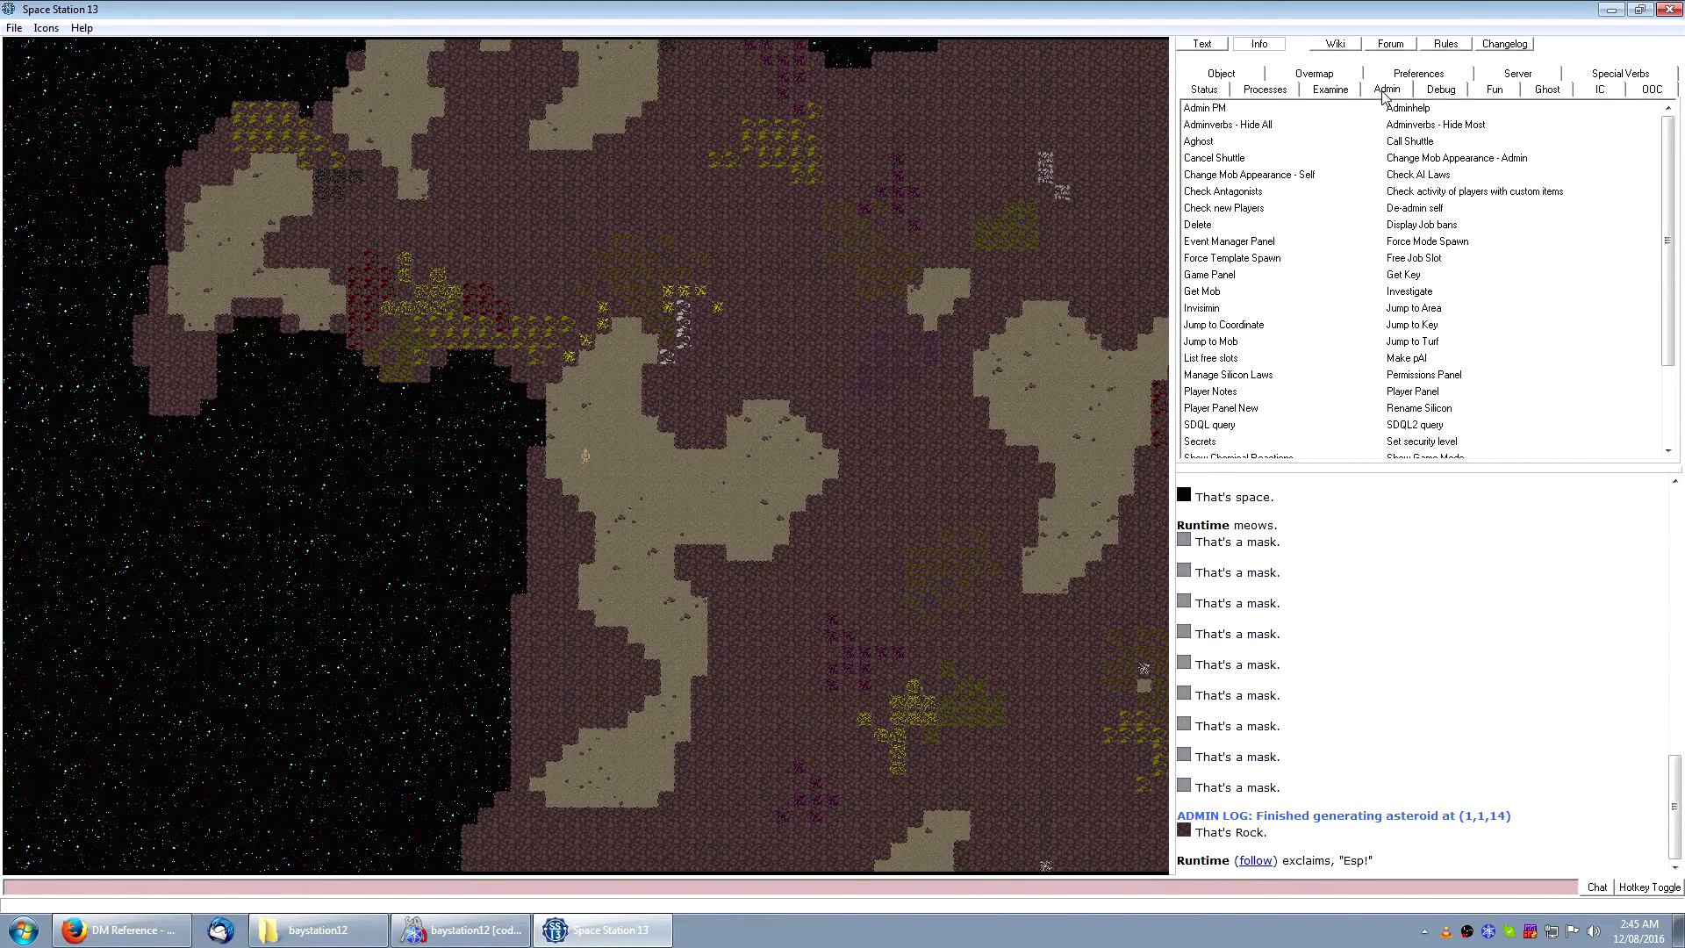
{"action": "mouse_move", "coordinate": [1350, 63]}
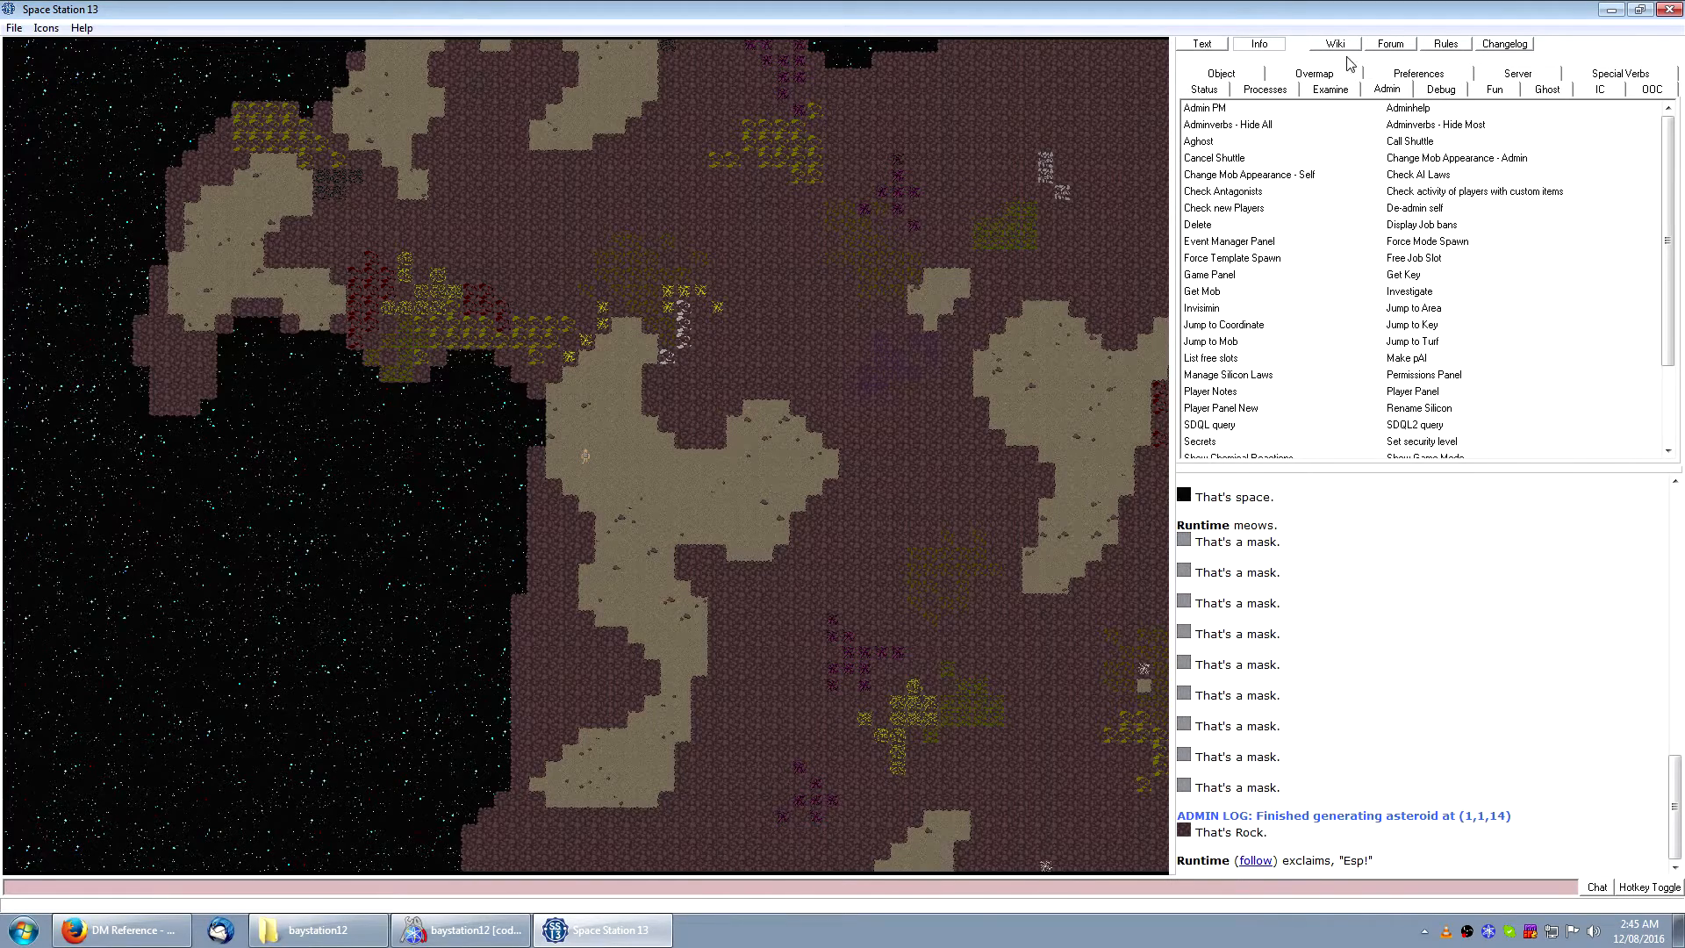
{"action": "left_click", "coordinate": [1493, 88]}
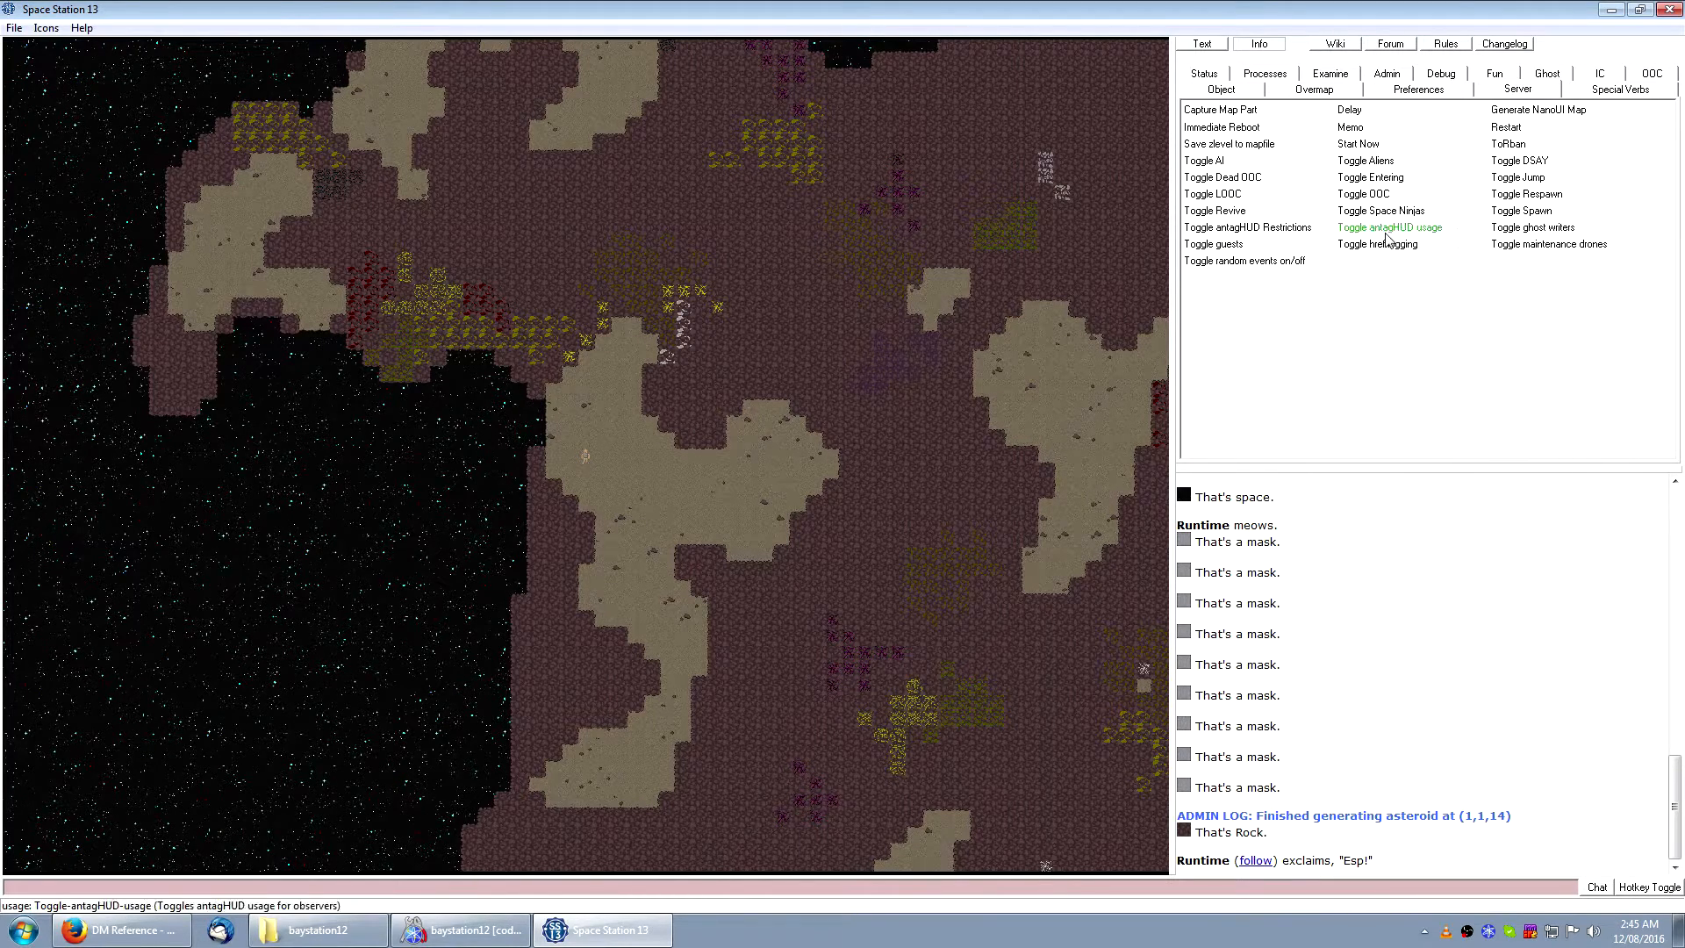
{"action": "mouse_move", "coordinate": [1221, 176]}
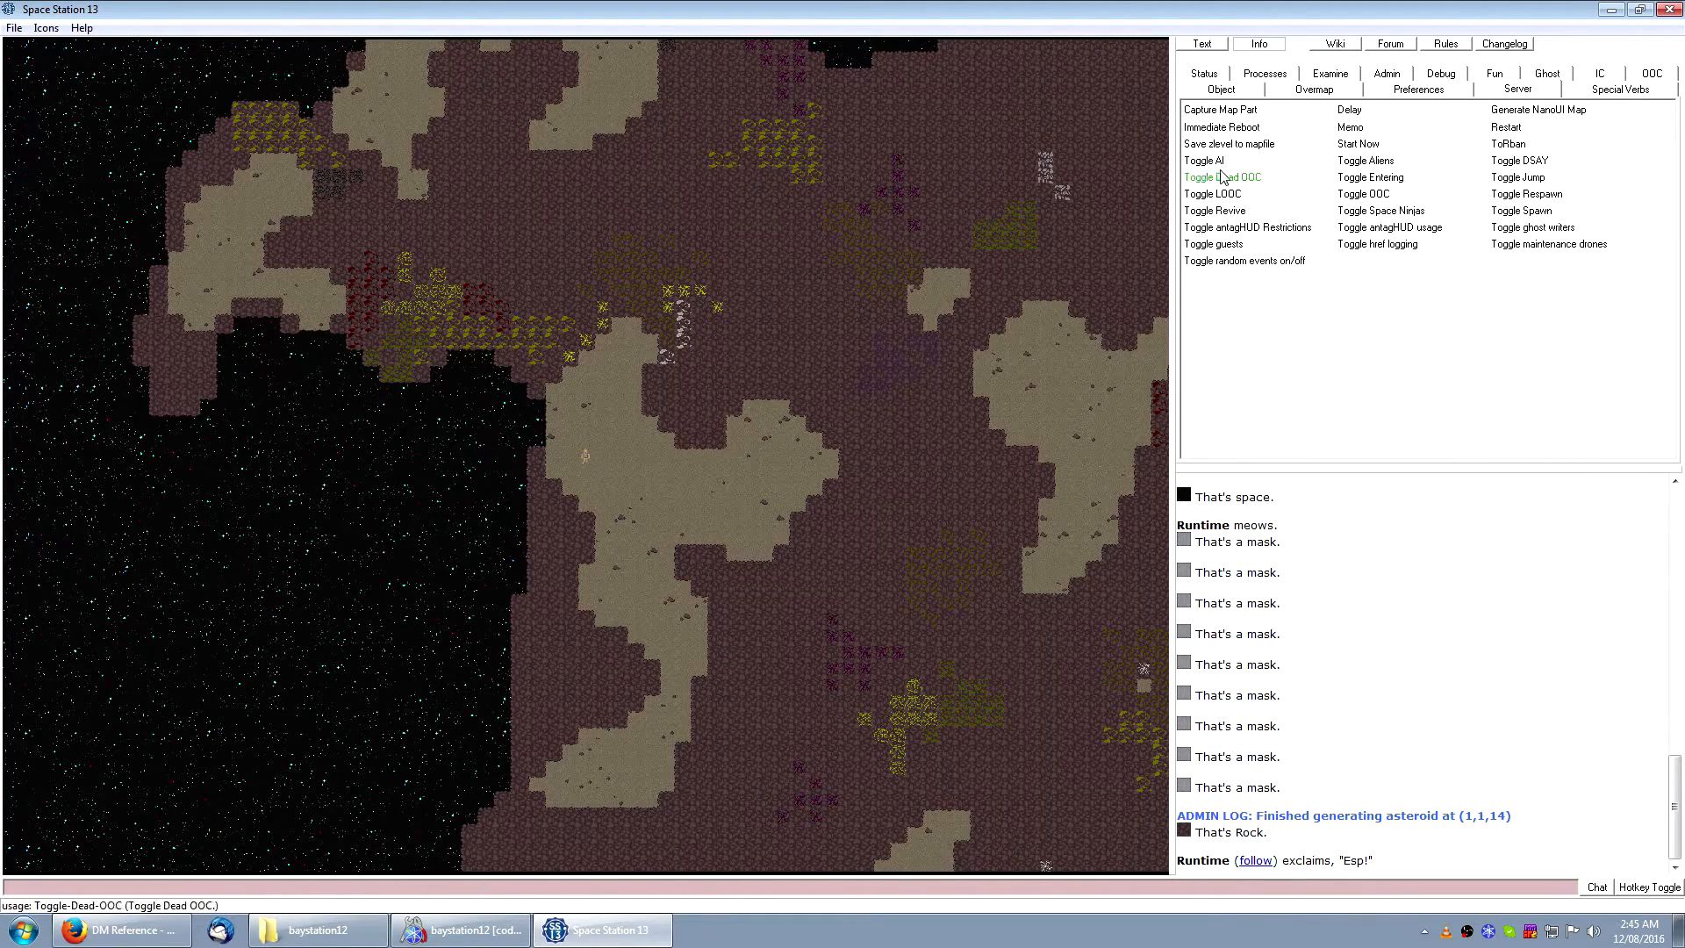
{"action": "left_click", "coordinate": [1228, 142]}
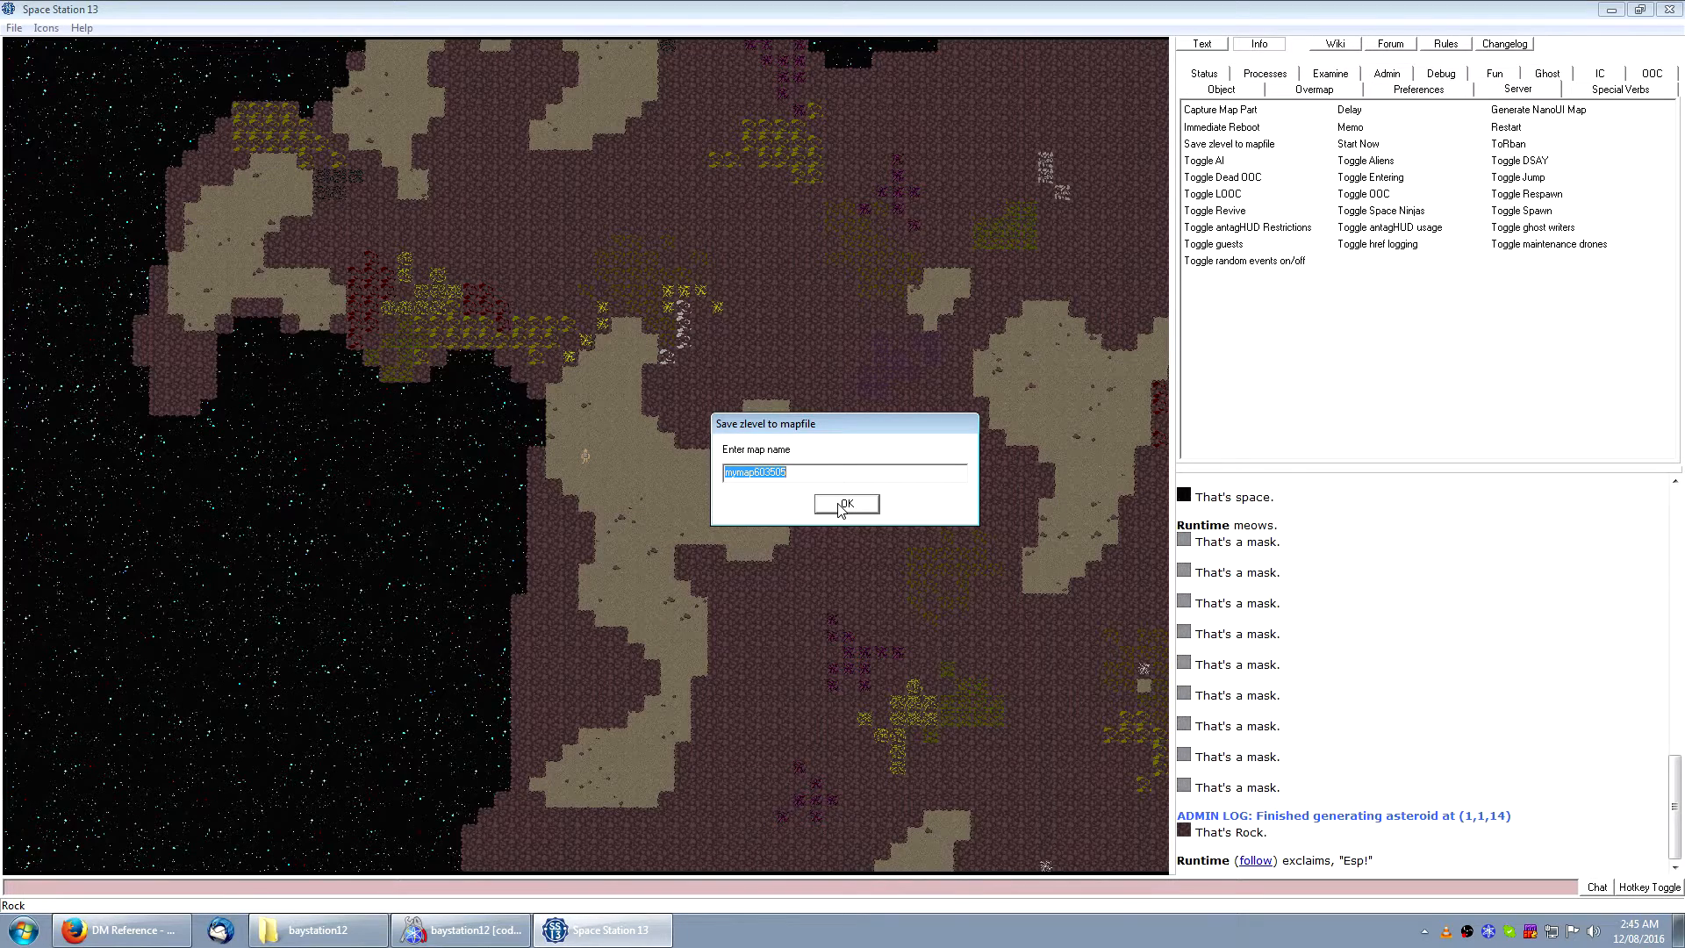
Step: Name the map file generated_stream_asteroid and confirm the save of level 14
{"action": "type", "text": "generate"}
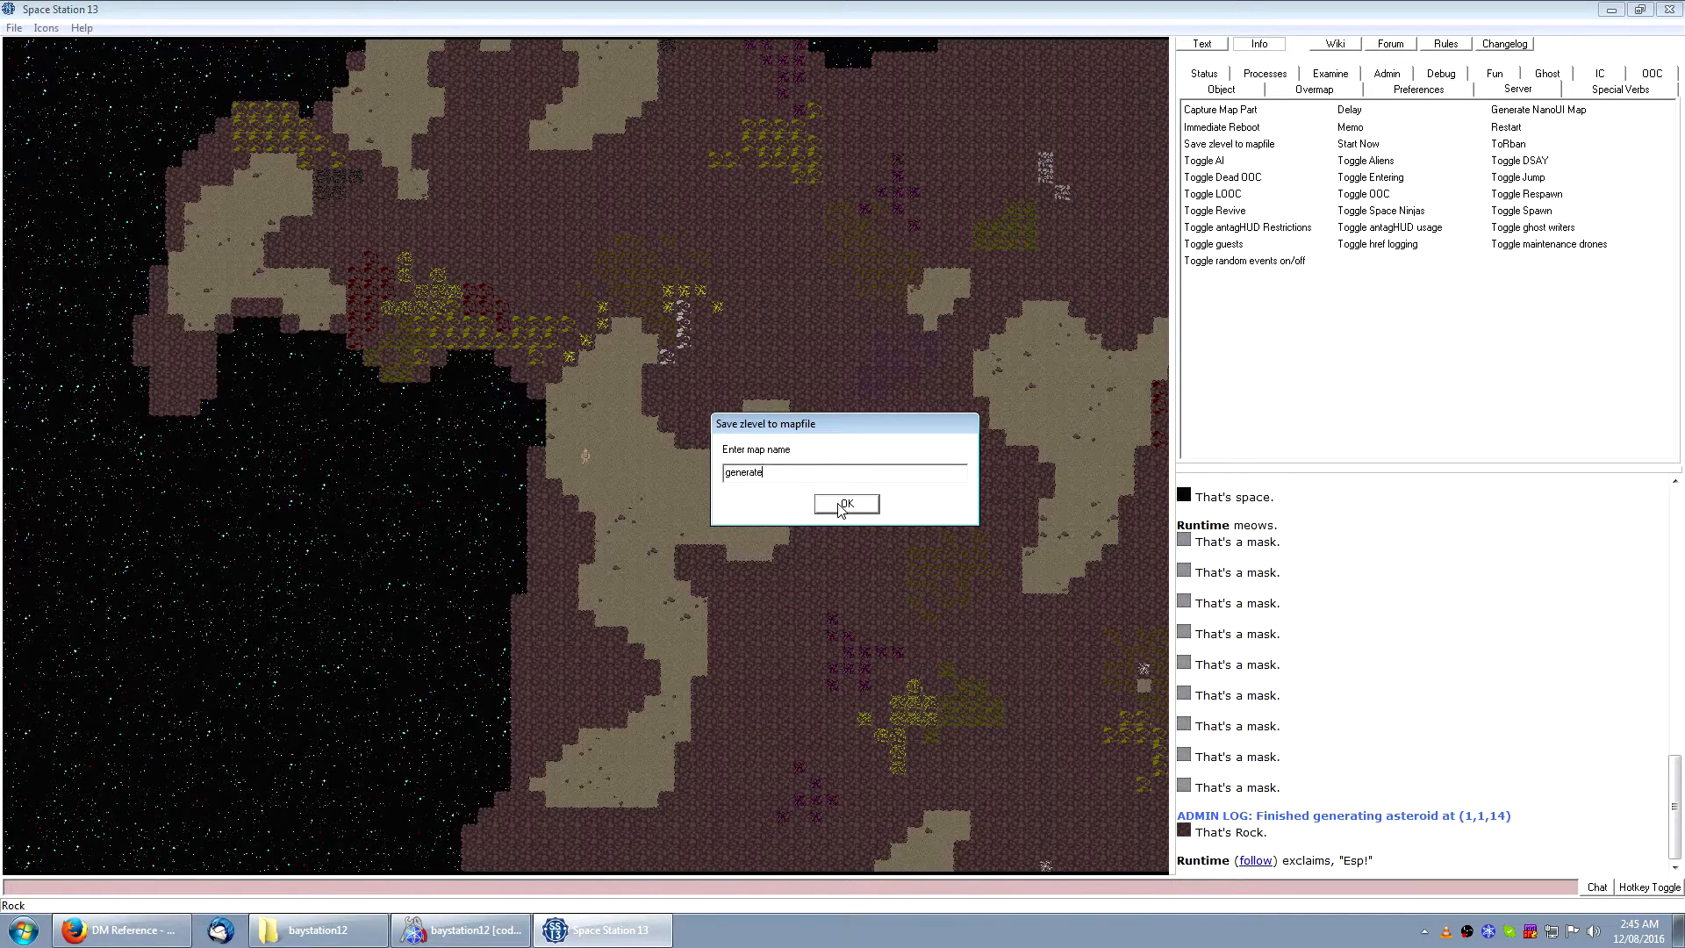
{"action": "type", "text": "d_stream"}
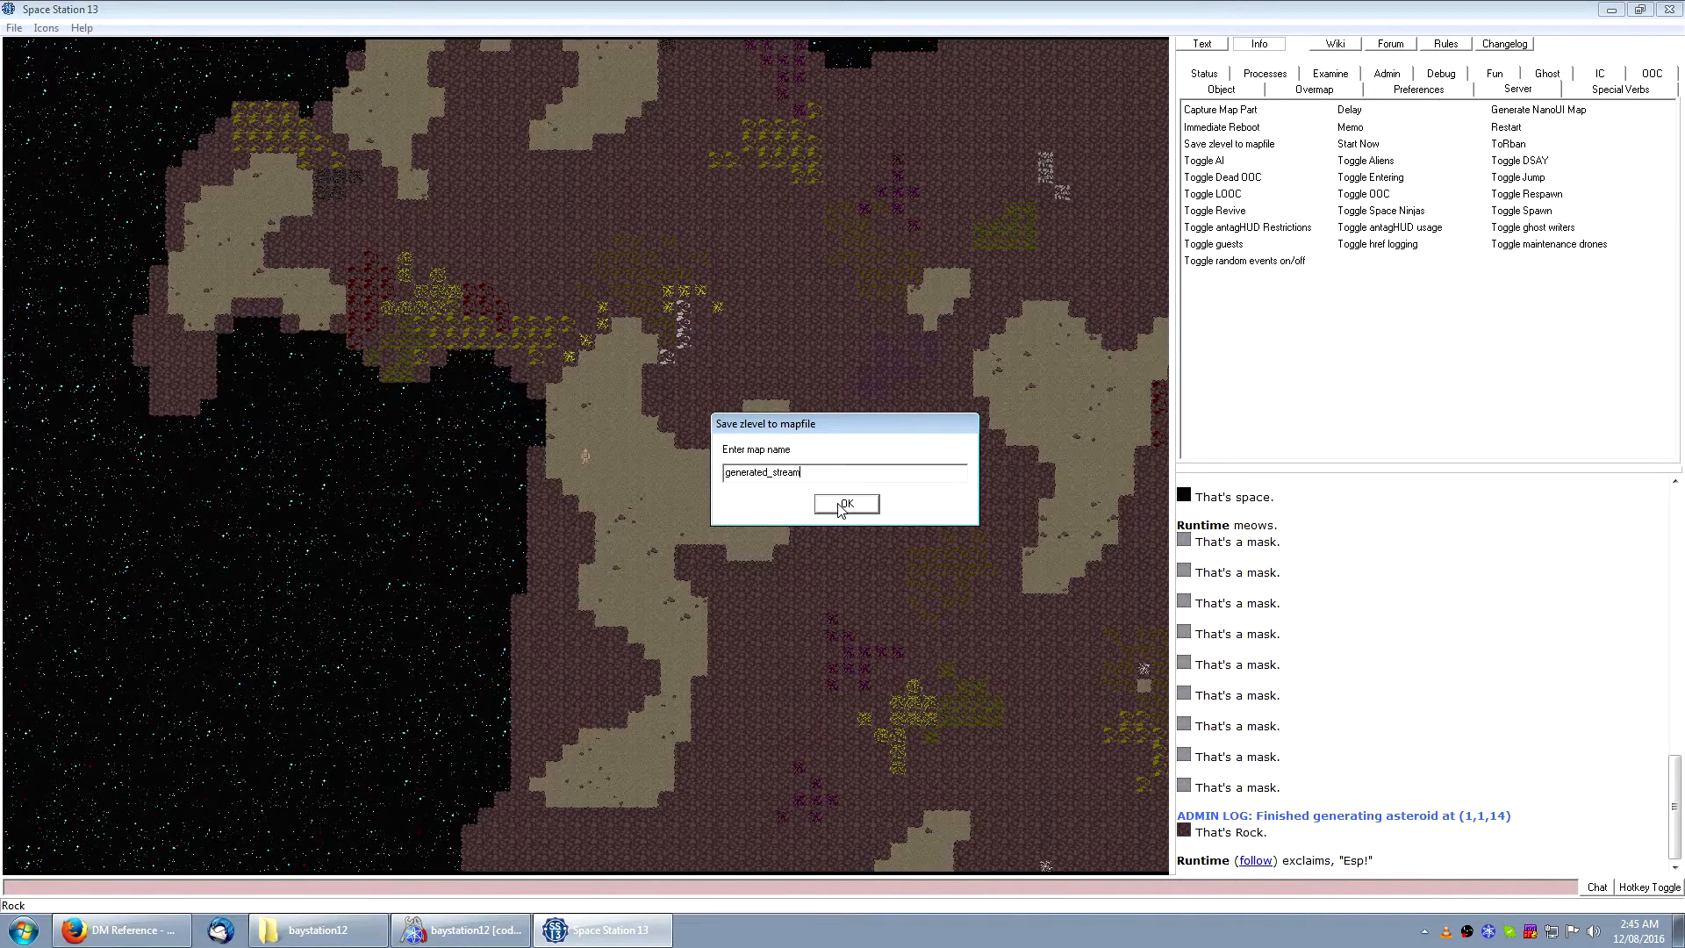
{"action": "type", "text": "_asteroid"}
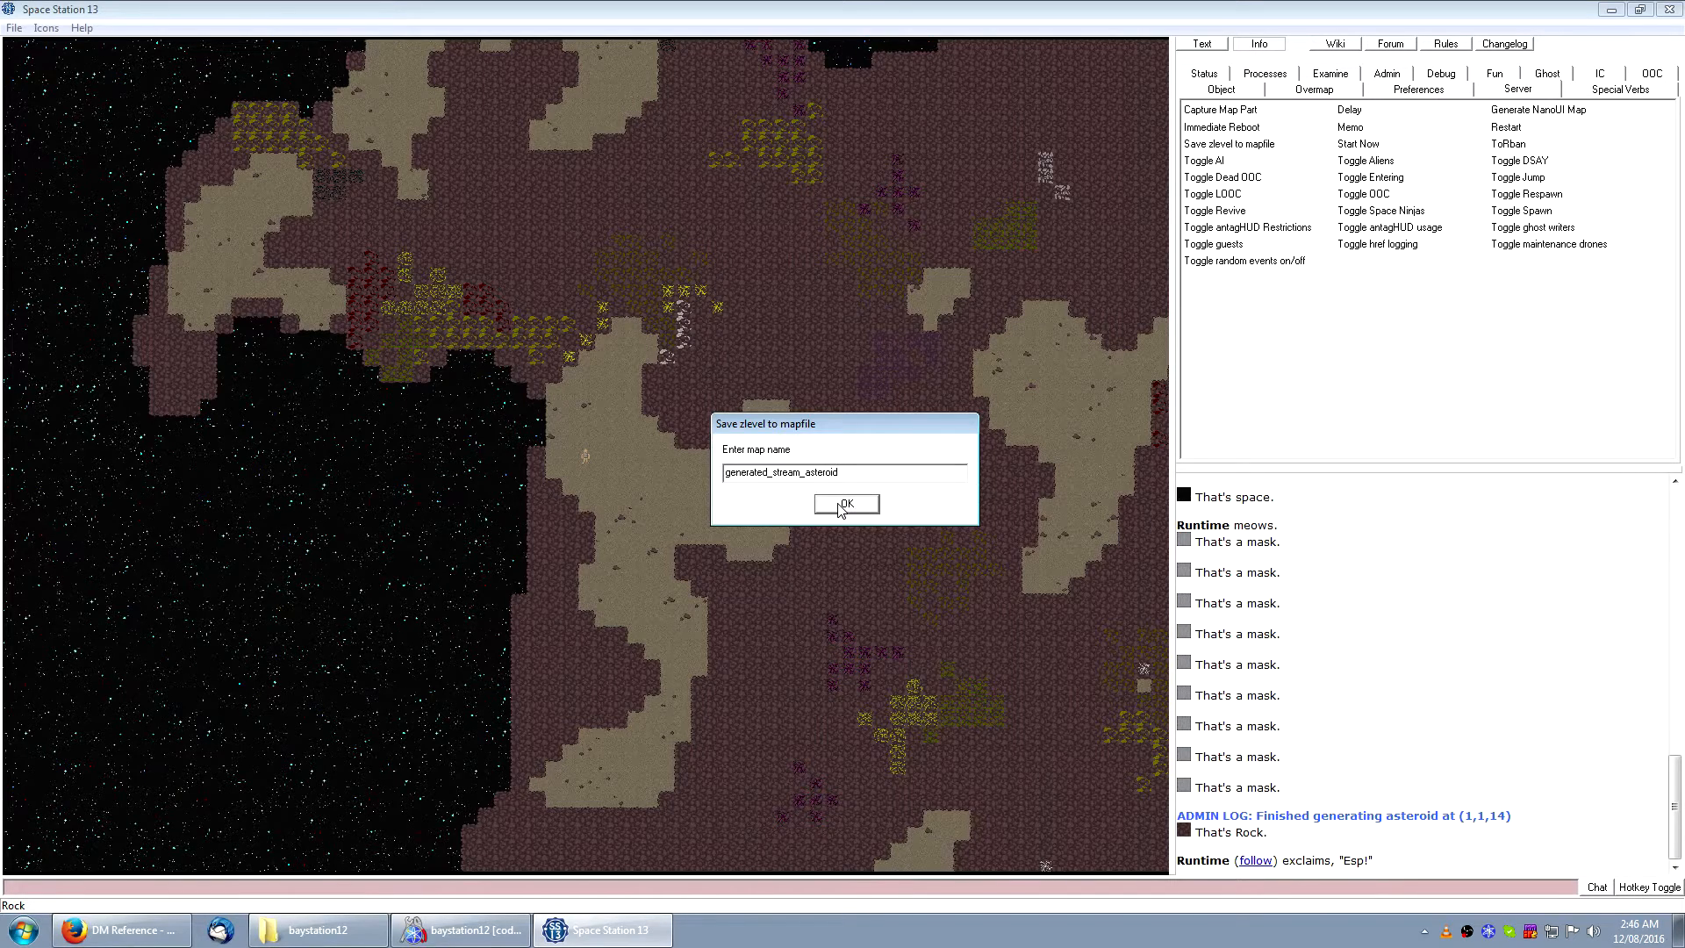
{"action": "left_click", "coordinate": [845, 504]}
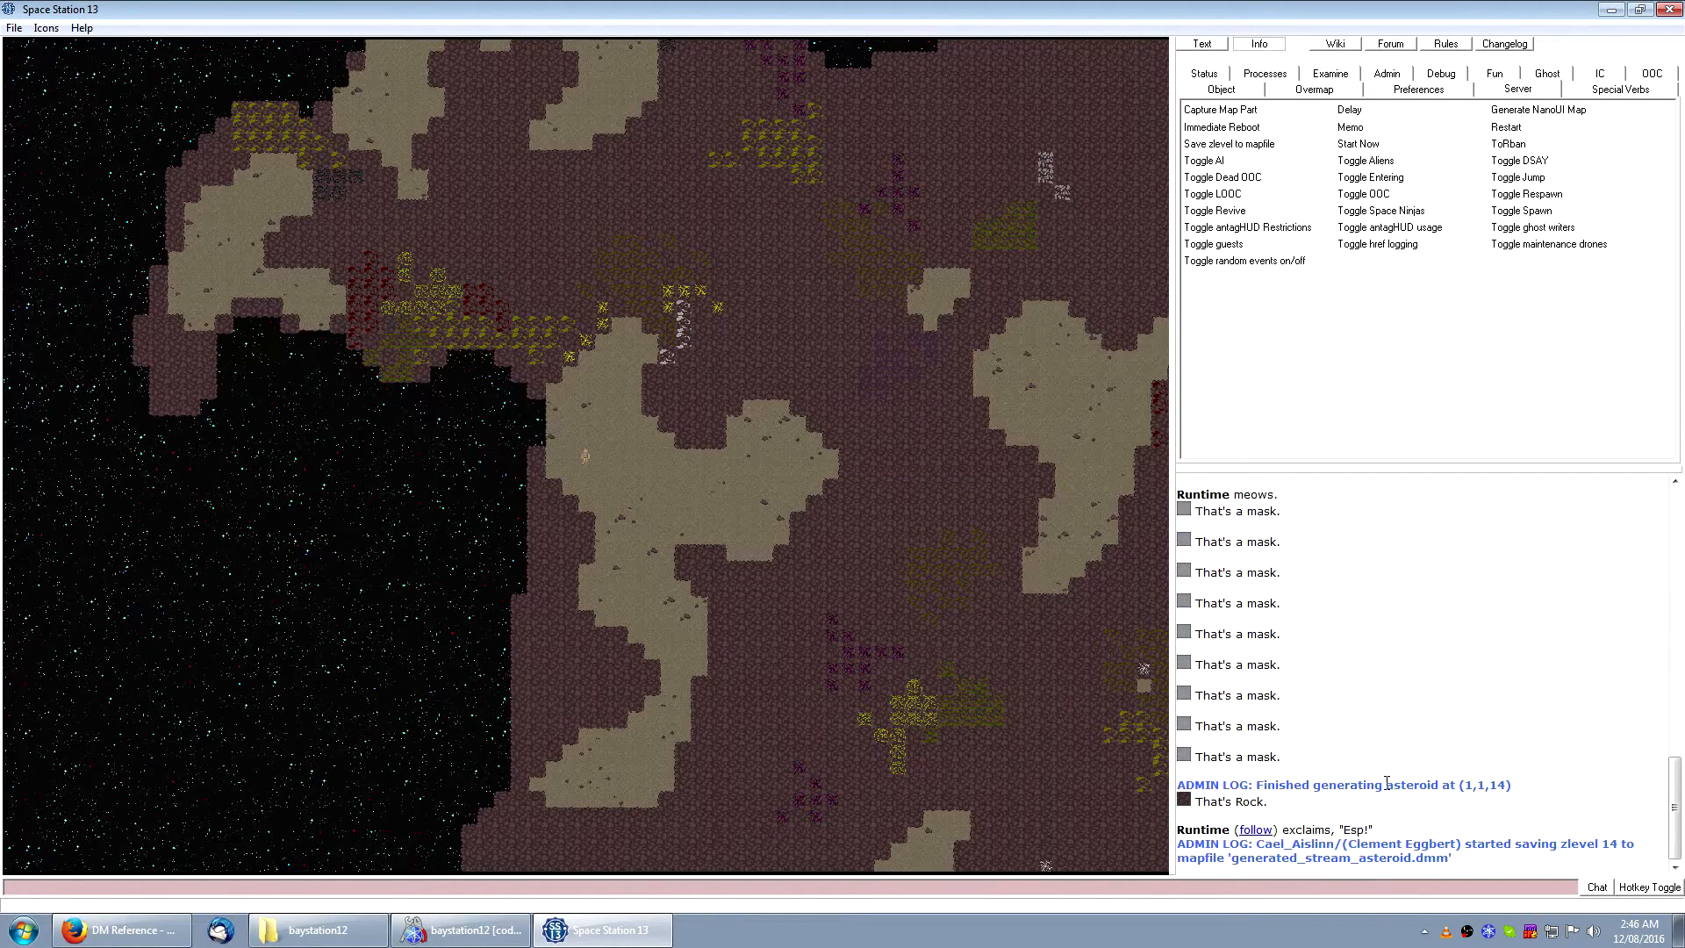
{"action": "double_click", "coordinate": [1349, 858]}
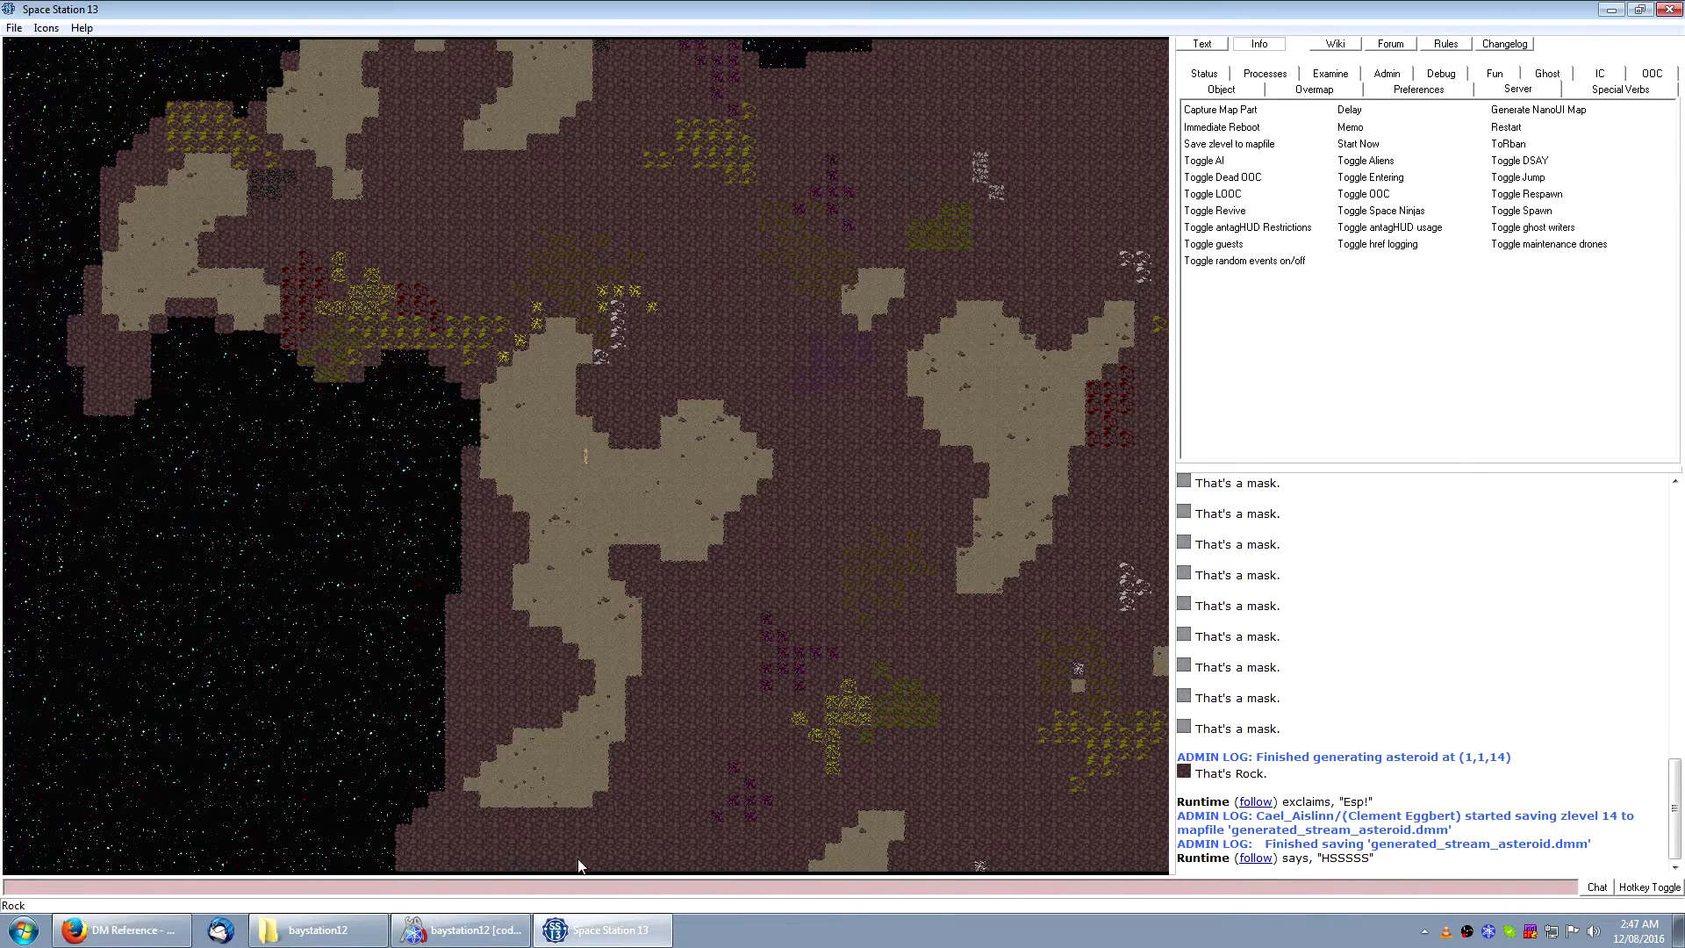
Step: In Dream Maker, open generated_stream_asteroid.dmm filtered as Map Files and inspect a tile's contents
{"action": "left_click", "coordinate": [460, 931]}
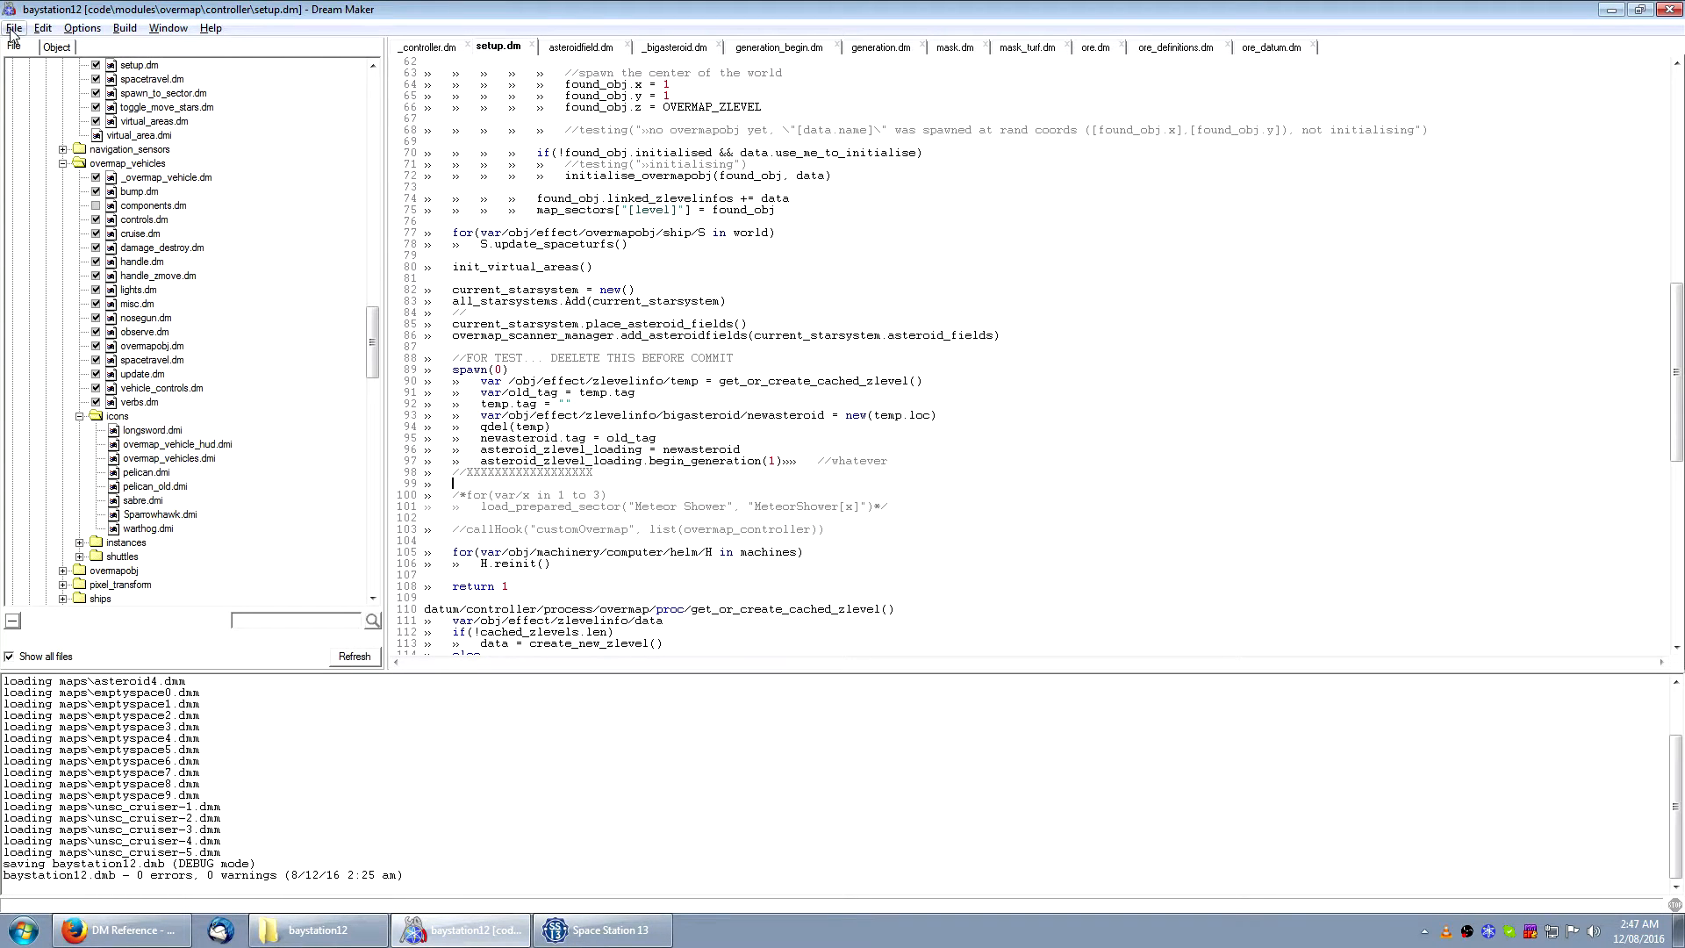
{"action": "left_click", "coordinate": [12, 26]}
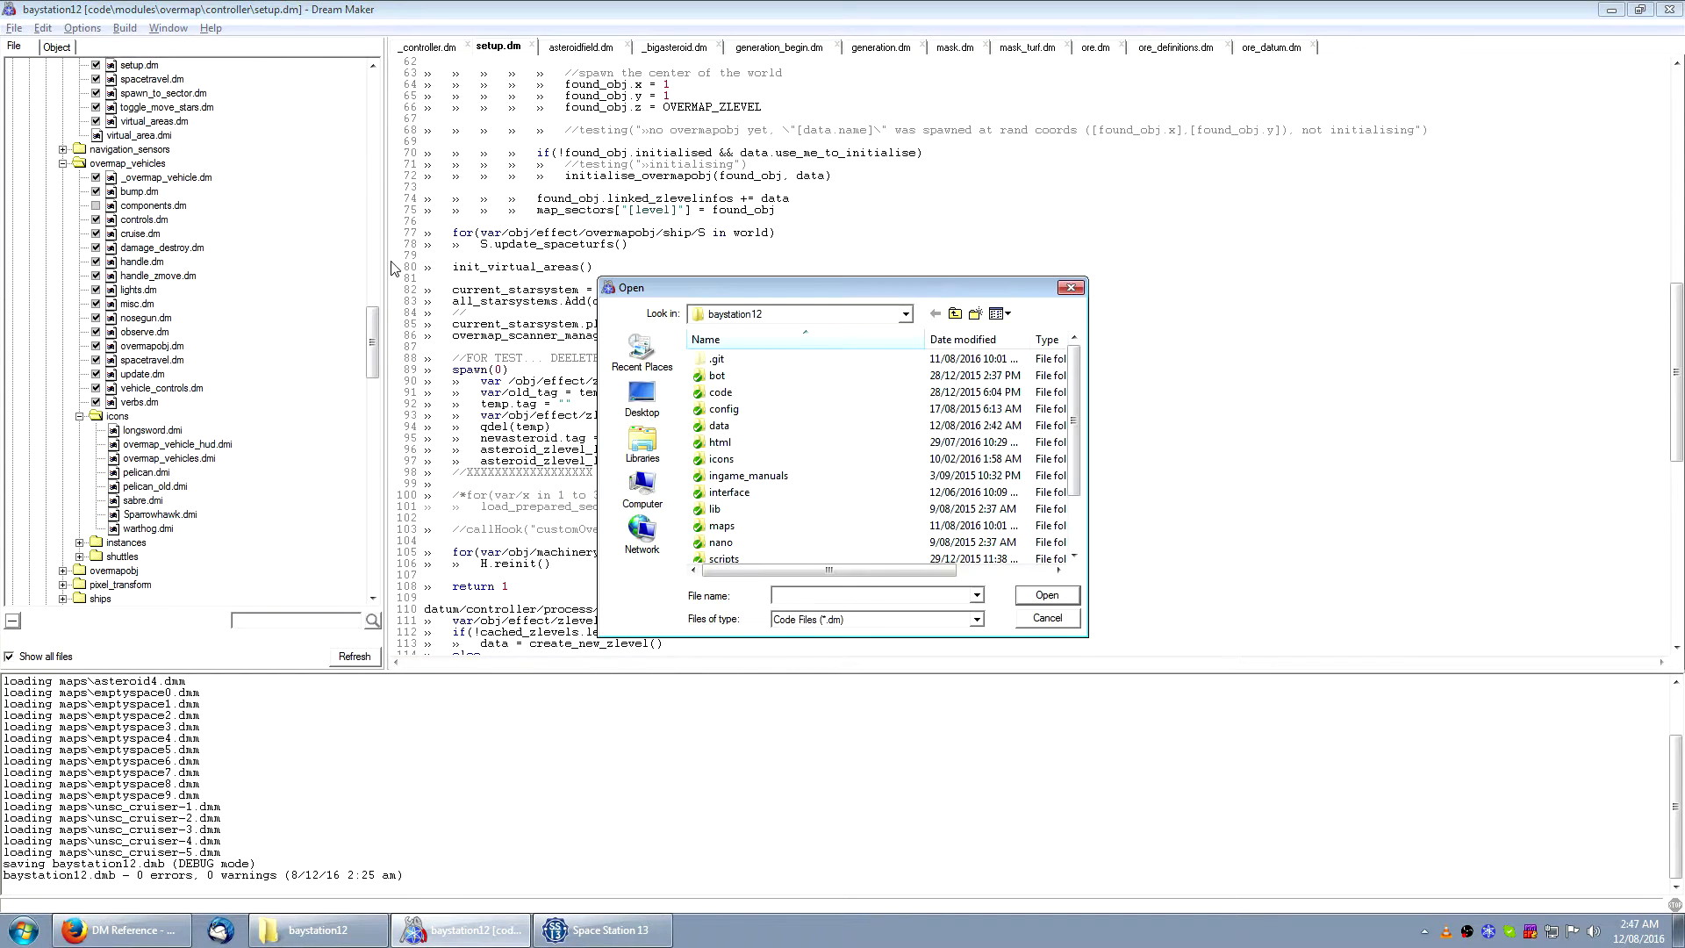
{"action": "left_click", "coordinate": [975, 618]}
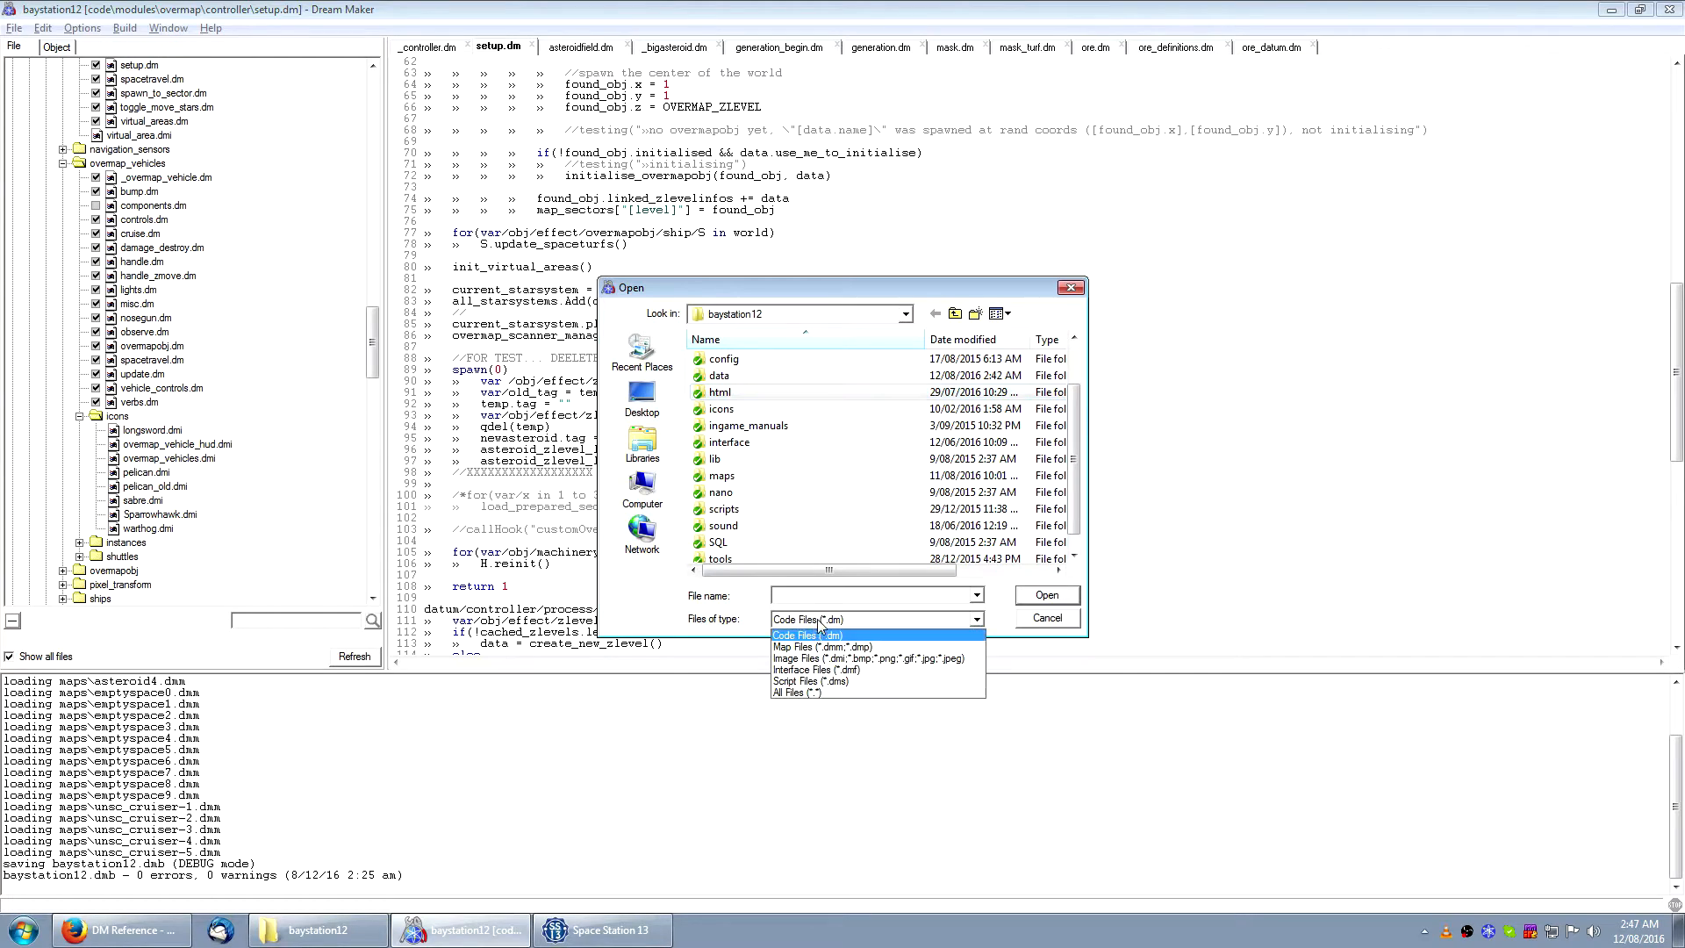
{"action": "left_click", "coordinate": [824, 646]}
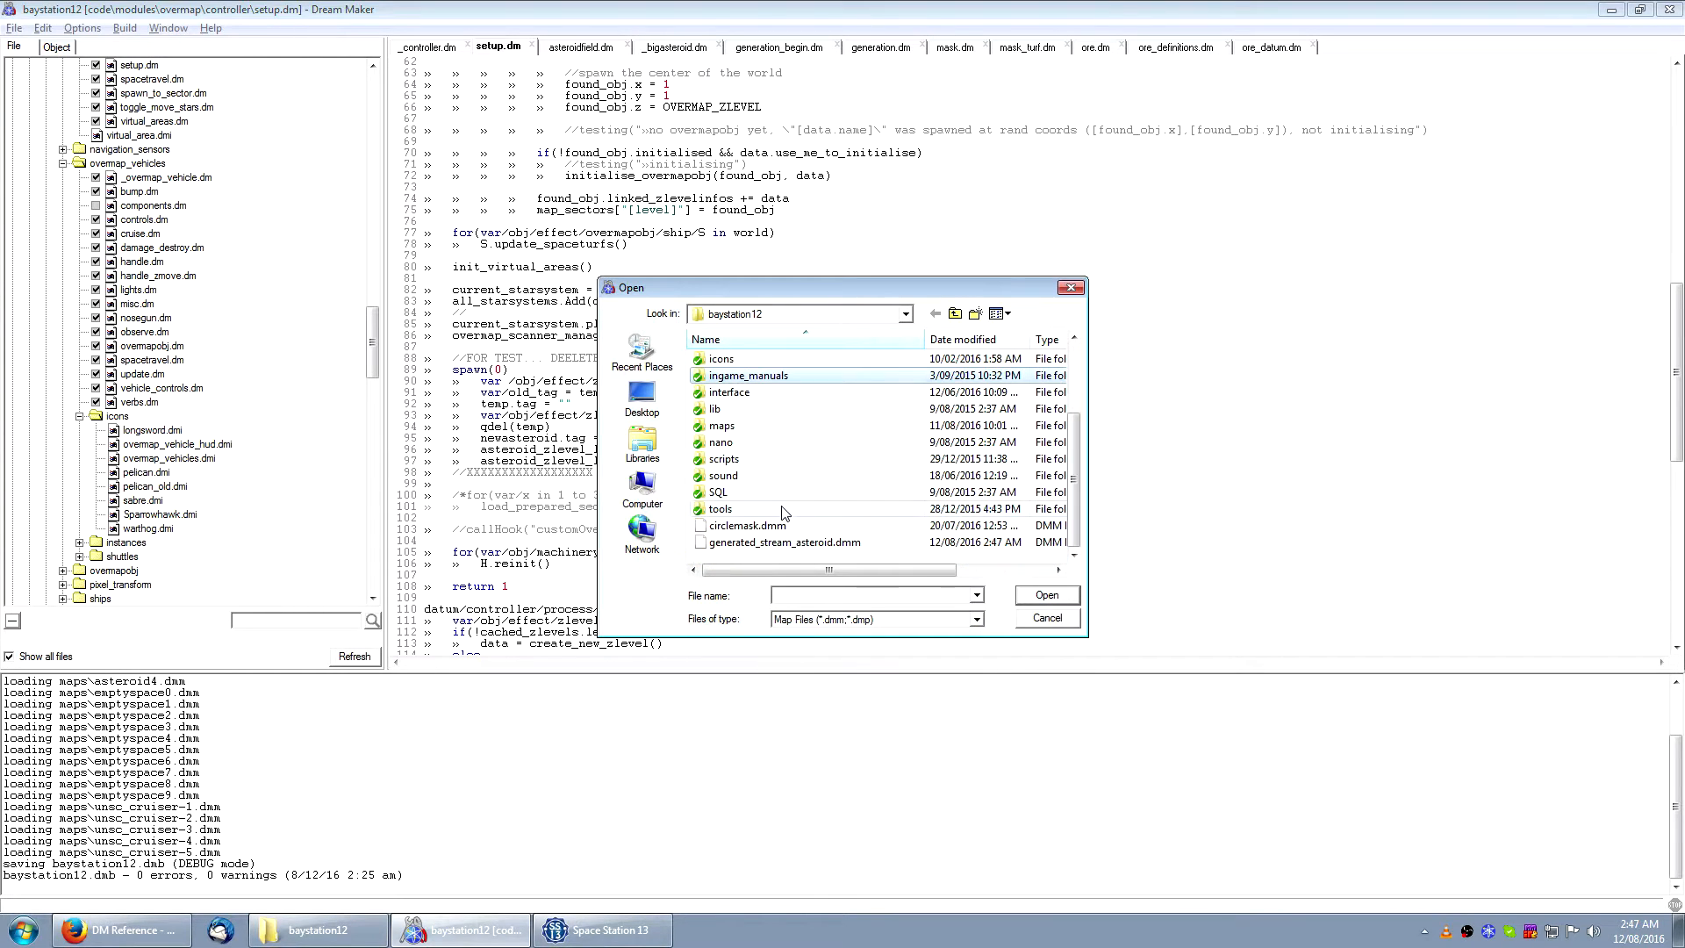
{"action": "left_click", "coordinate": [783, 543]}
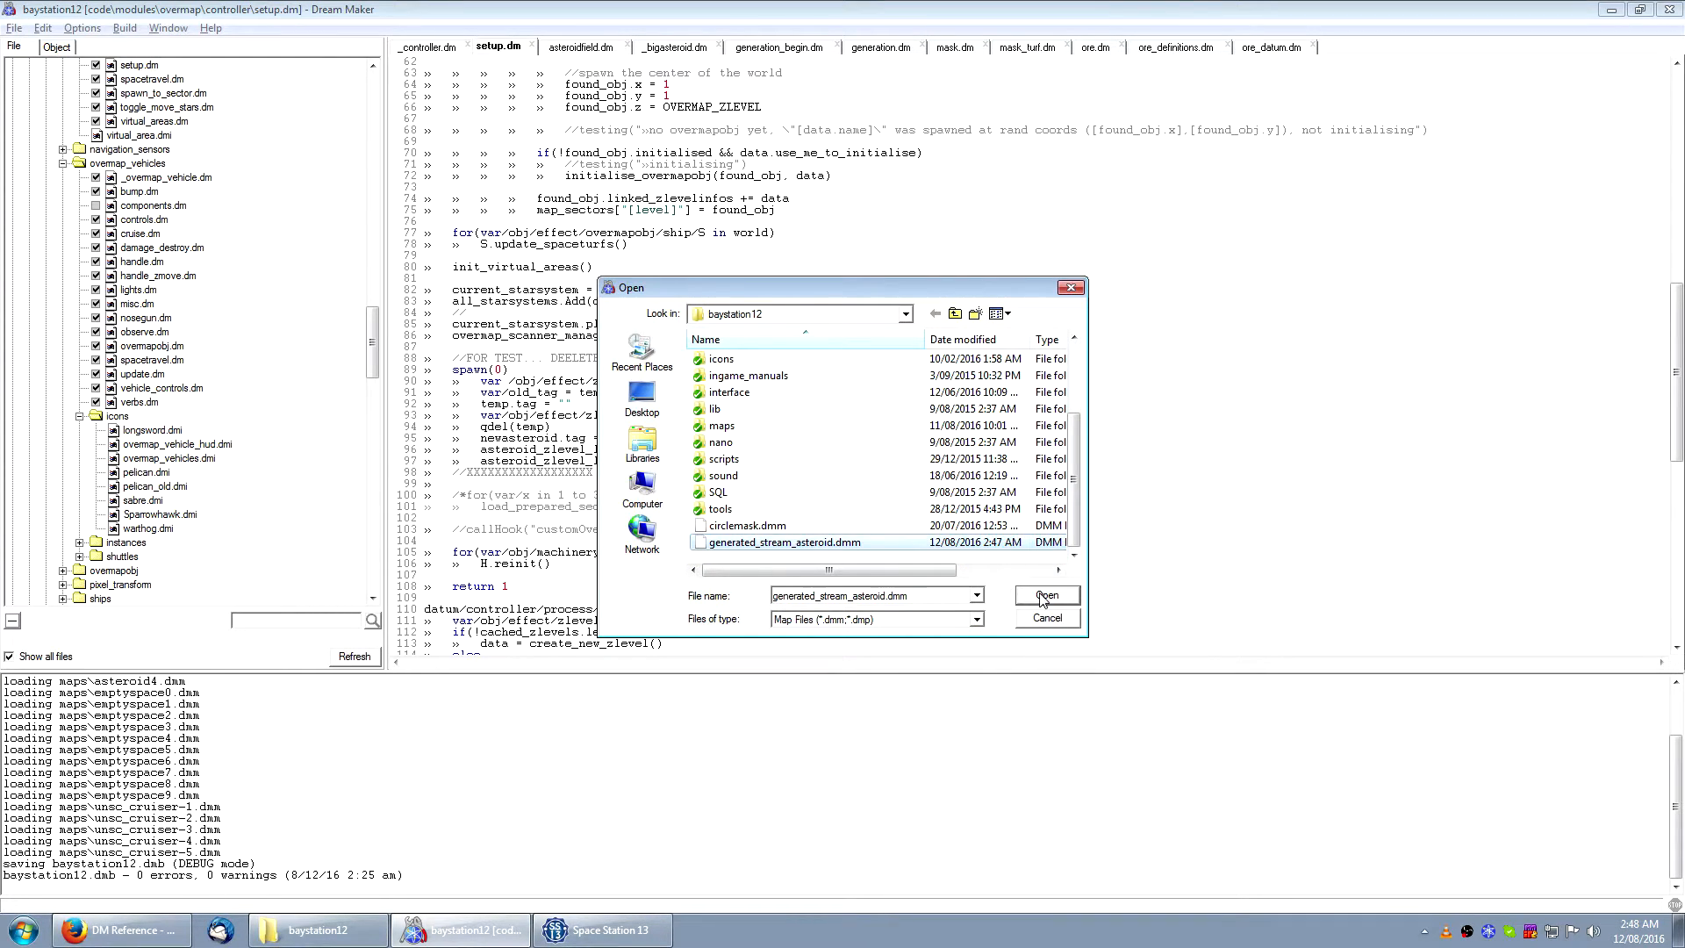
{"action": "left_click", "coordinate": [1045, 595]}
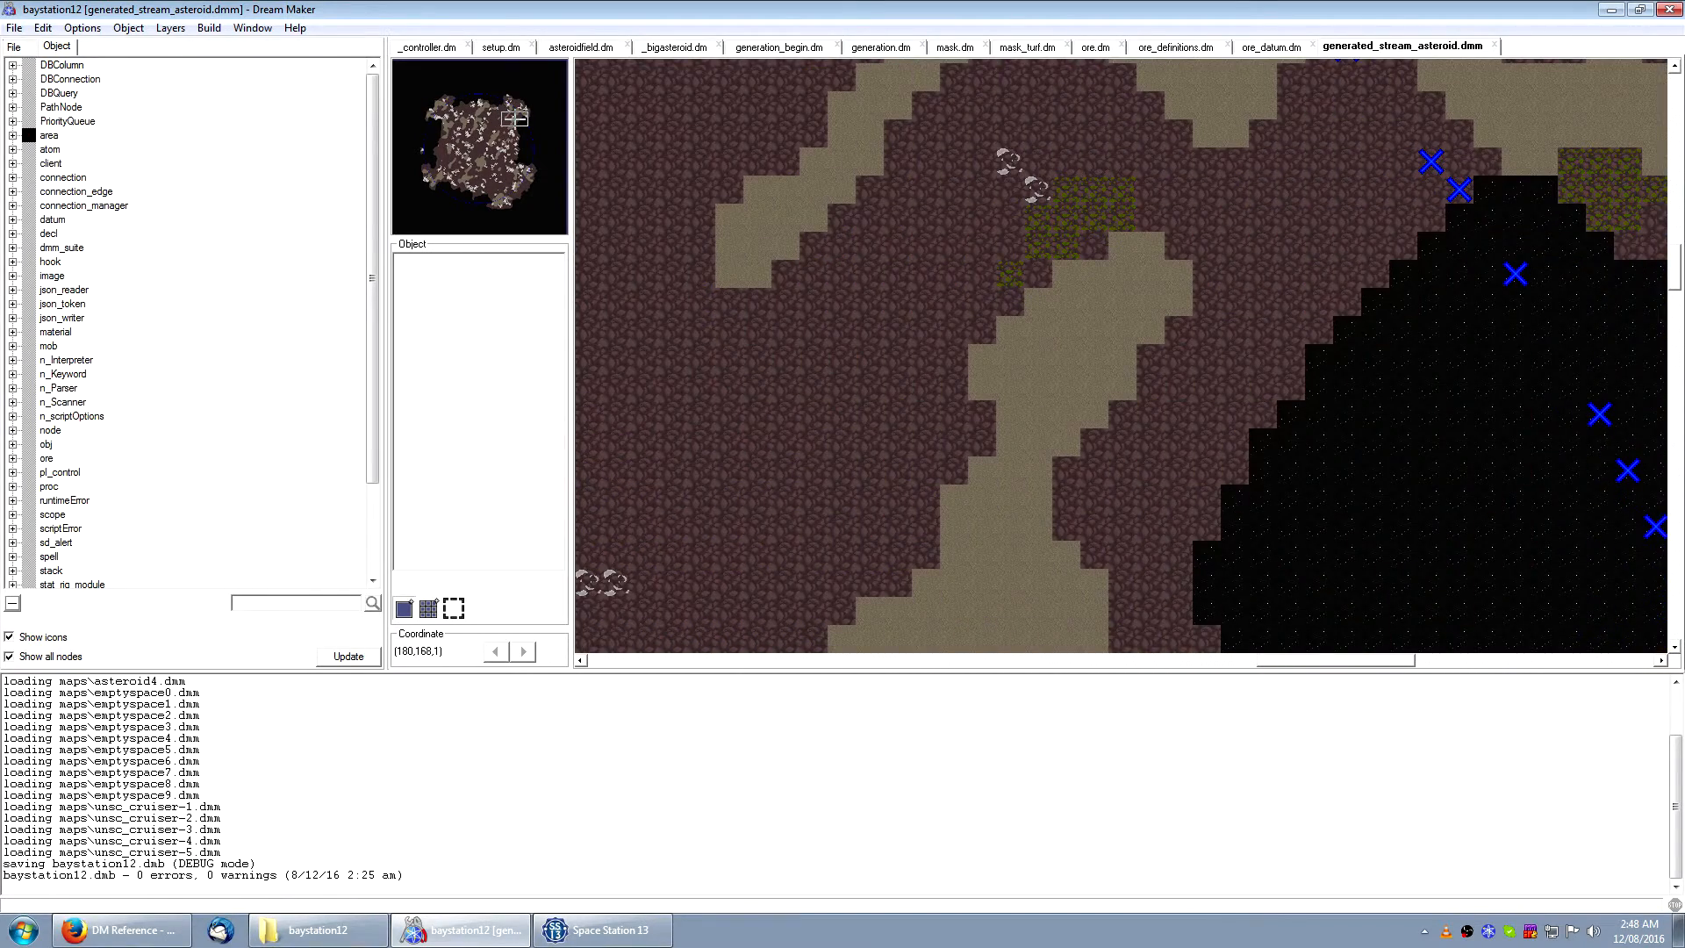
{"action": "right_click", "coordinate": [1432, 156]}
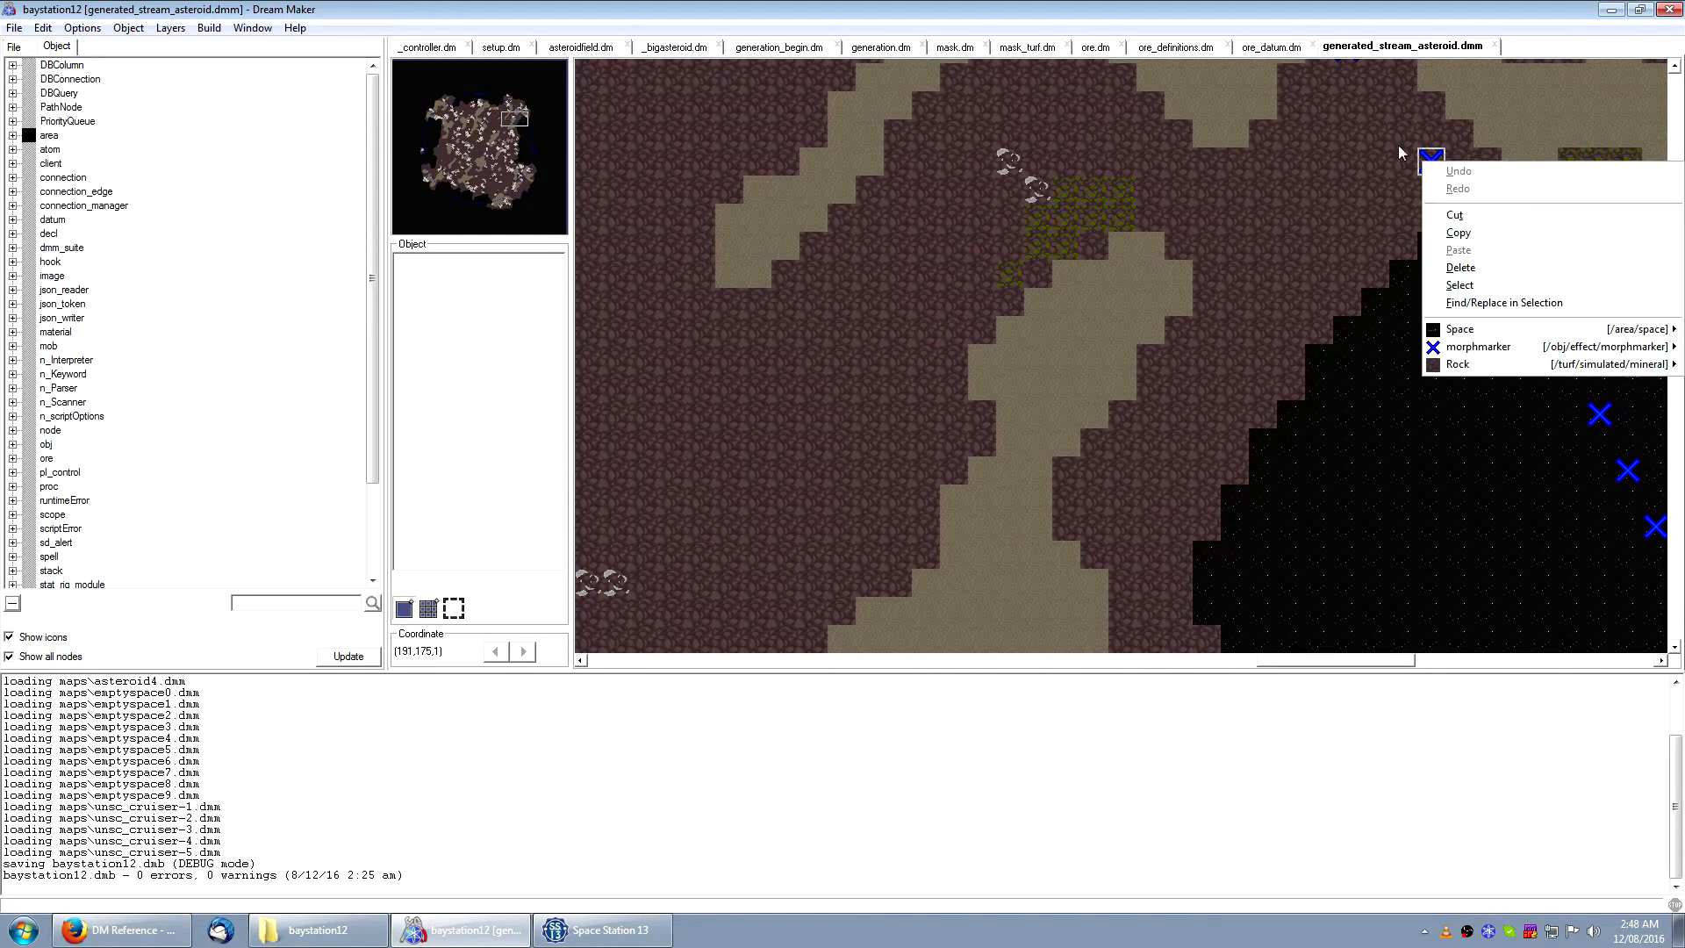